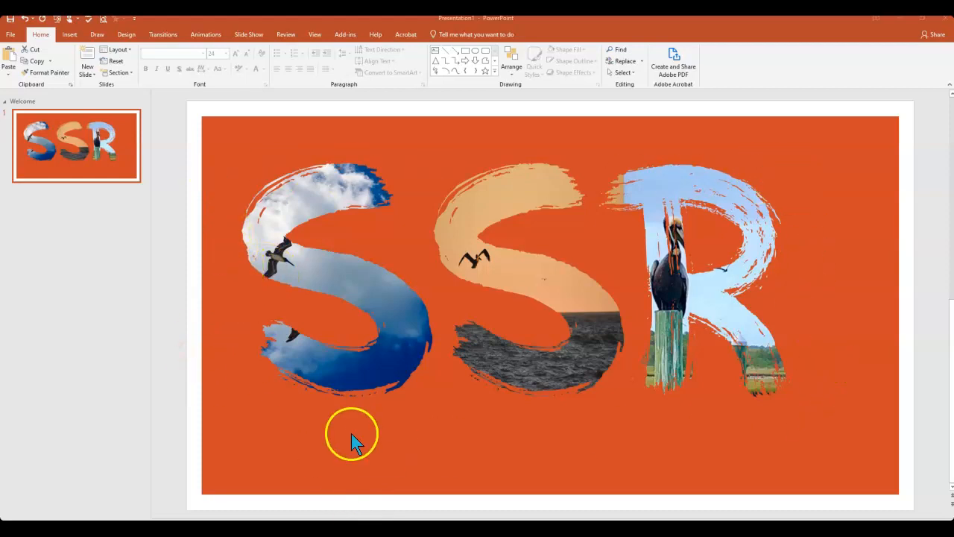
{"action": "mouse_move", "coordinate": [355, 447]}
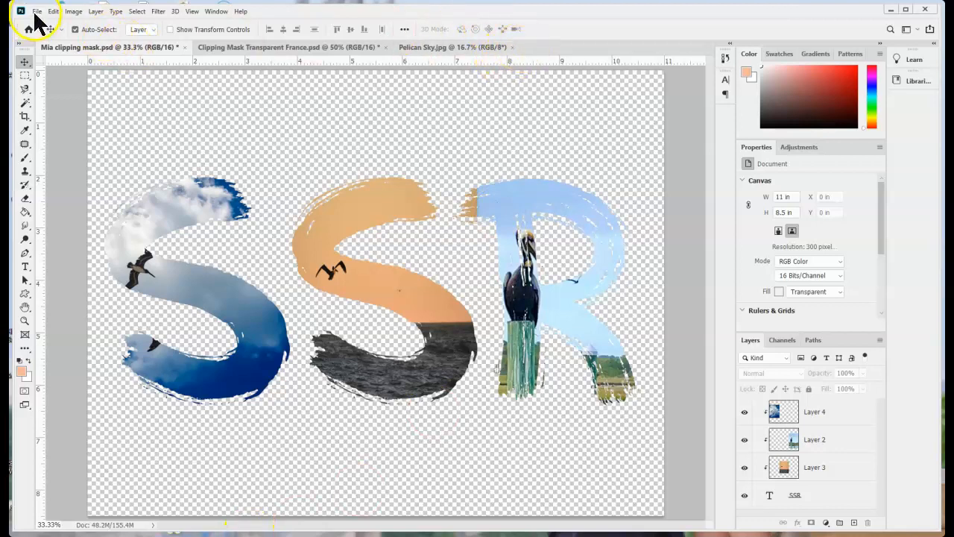
Create 'Transparent Banner': landscape, 16-bit RGB, transparent background contents
{"action": "left_click", "coordinate": [35, 11]}
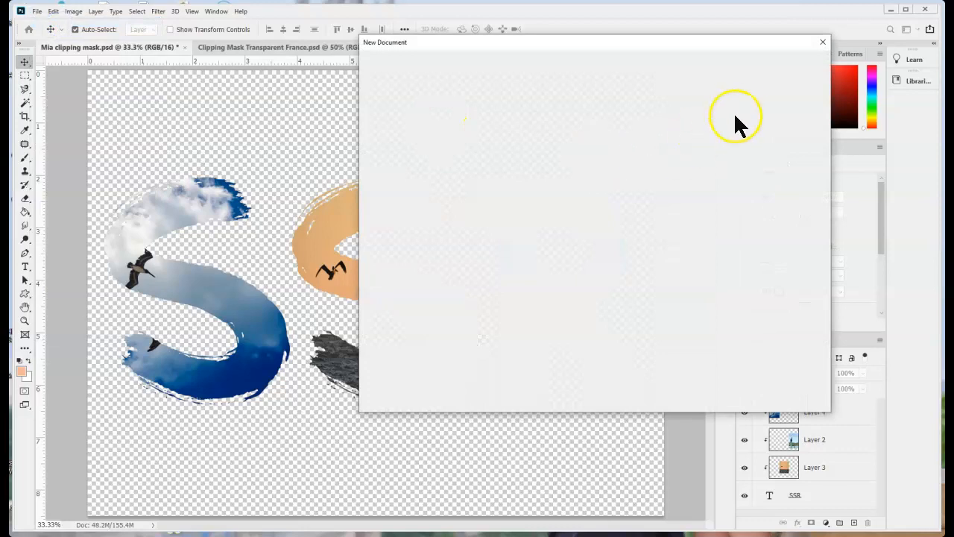
{"action": "mouse_move", "coordinate": [748, 108]}
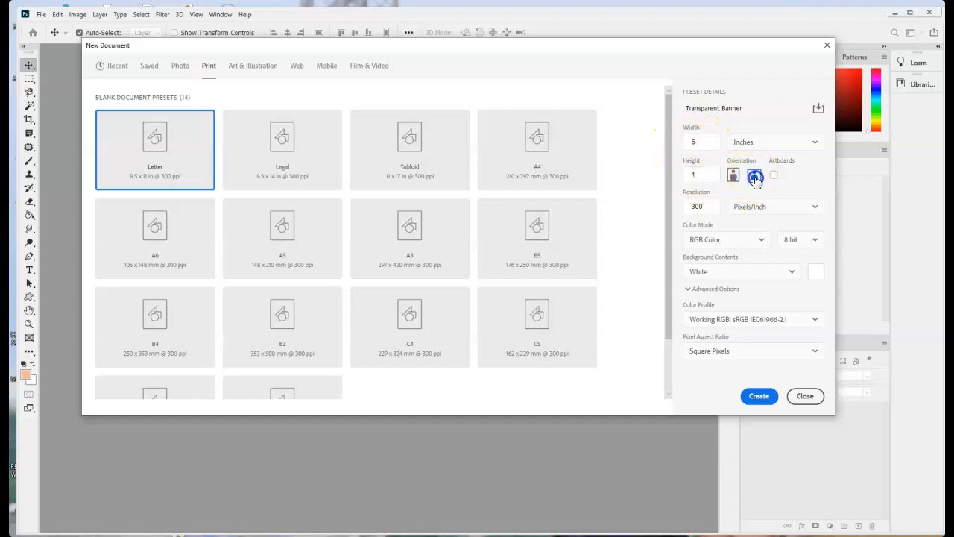
{"action": "left_click", "coordinate": [754, 174]}
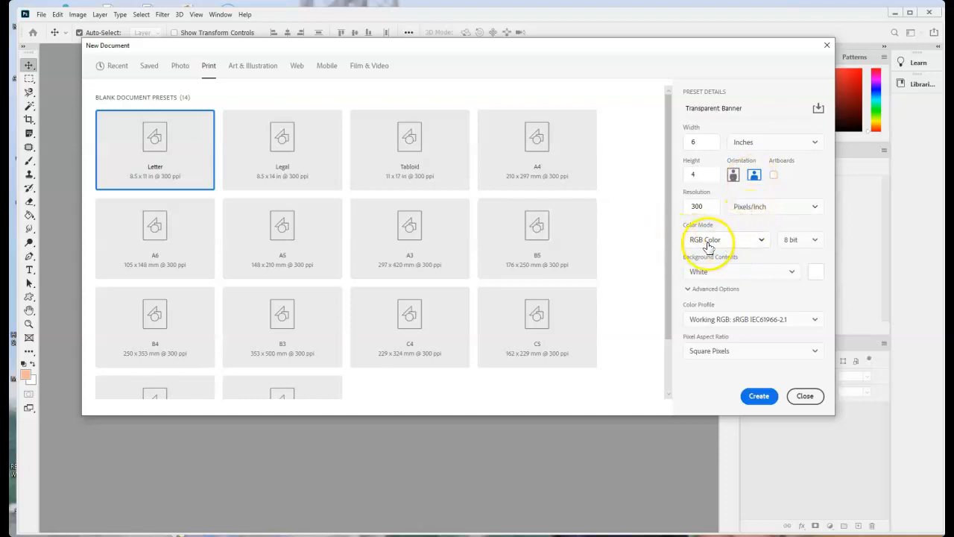
{"action": "left_click", "coordinate": [799, 239]}
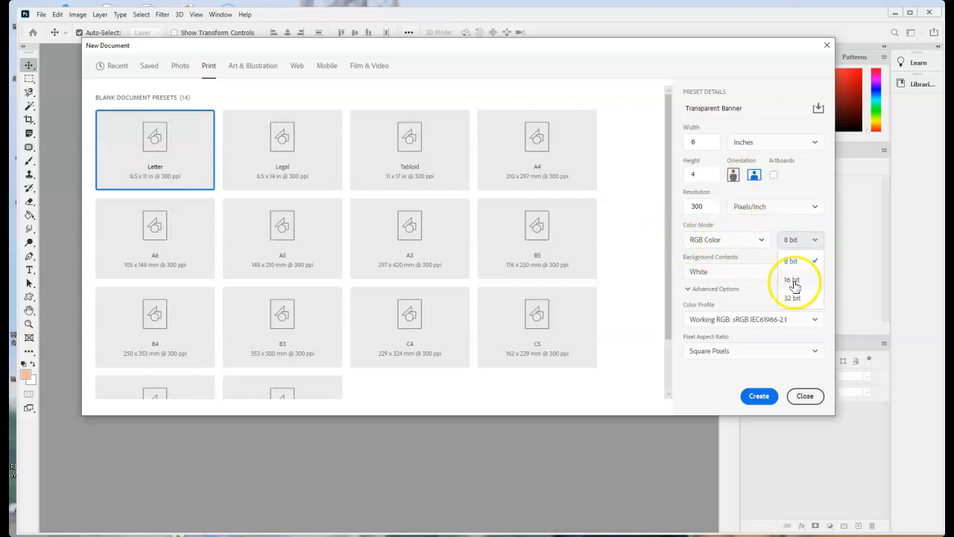
{"action": "left_click", "coordinate": [791, 280]}
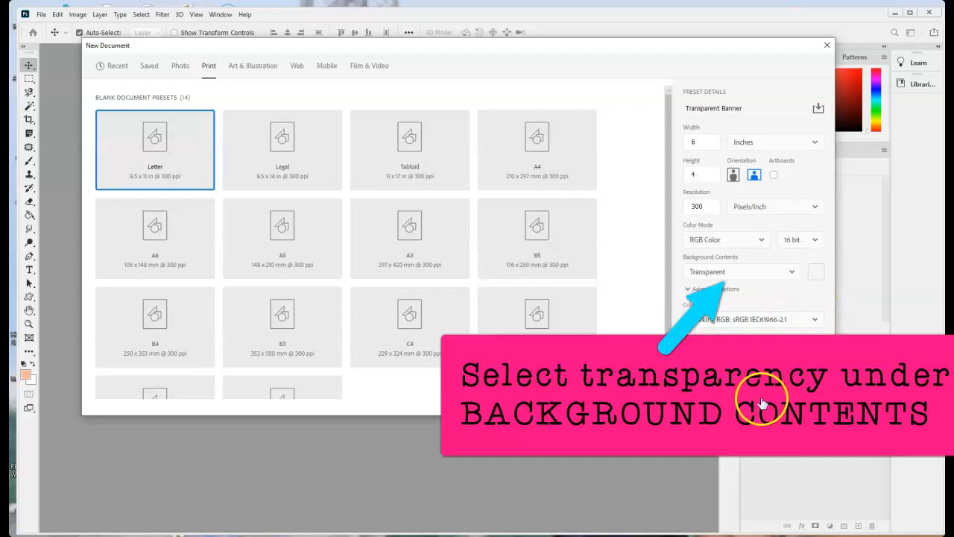
{"action": "left_click", "coordinate": [817, 108]}
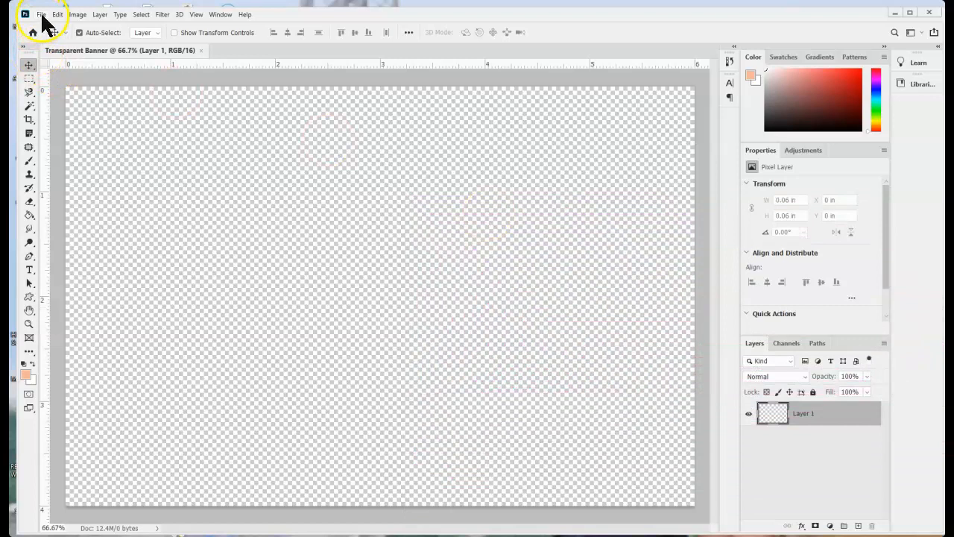
Start Load Files into Stack and browse to the Surf City photo folder
{"action": "left_click", "coordinate": [42, 15]}
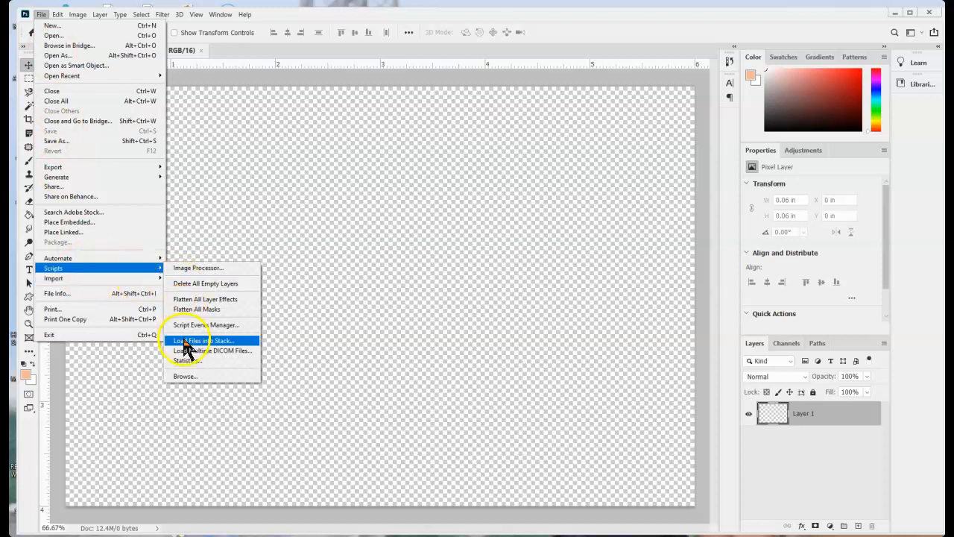
{"action": "left_click", "coordinate": [204, 340]}
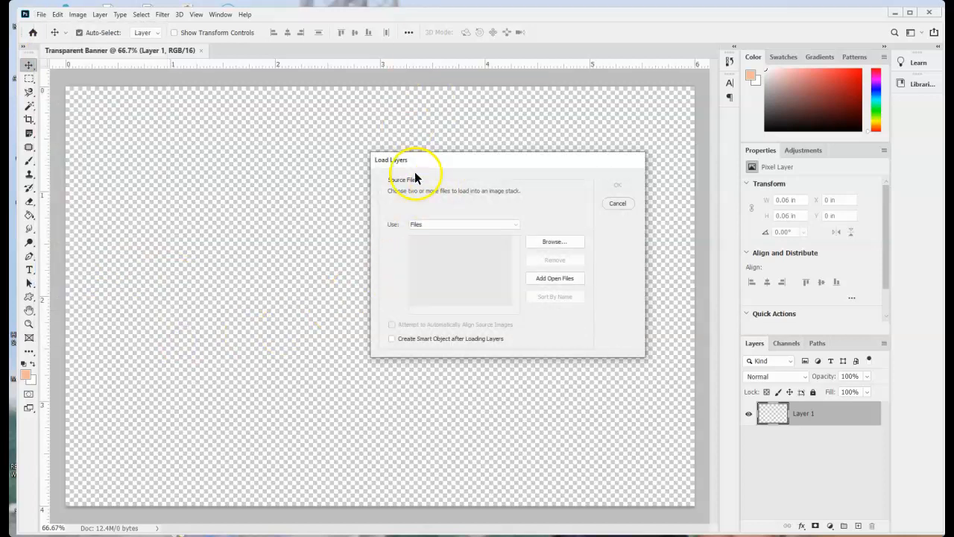
{"action": "mouse_move", "coordinate": [460, 229]}
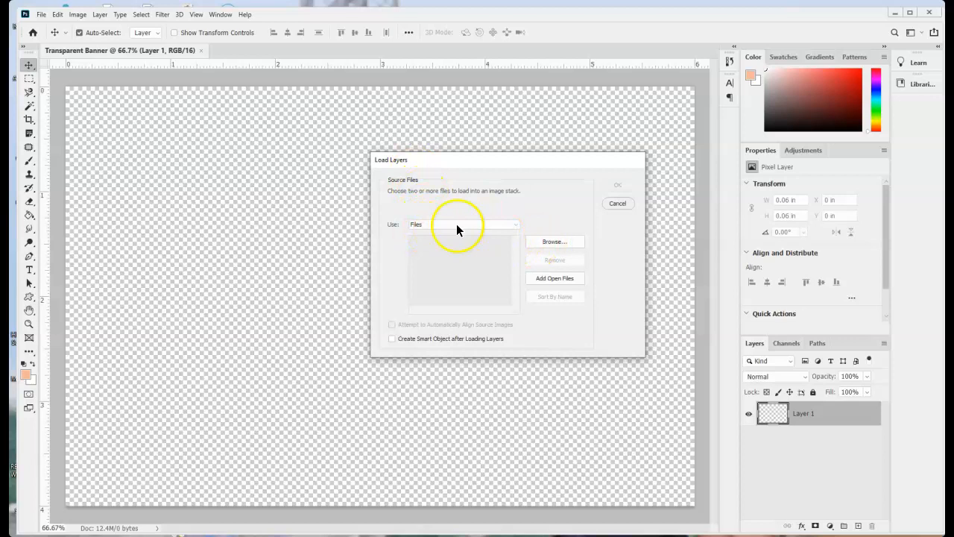
{"action": "mouse_move", "coordinate": [540, 246]}
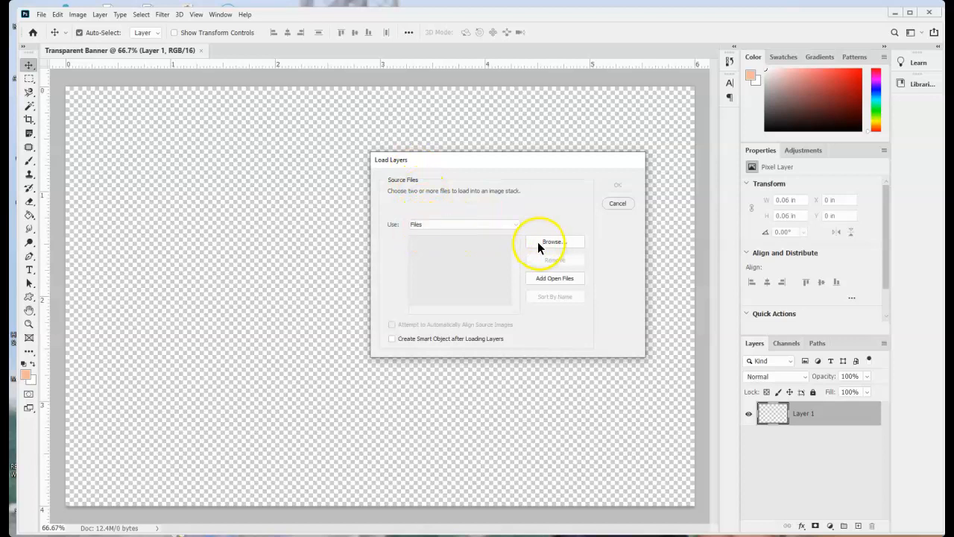
{"action": "left_click", "coordinate": [552, 241]}
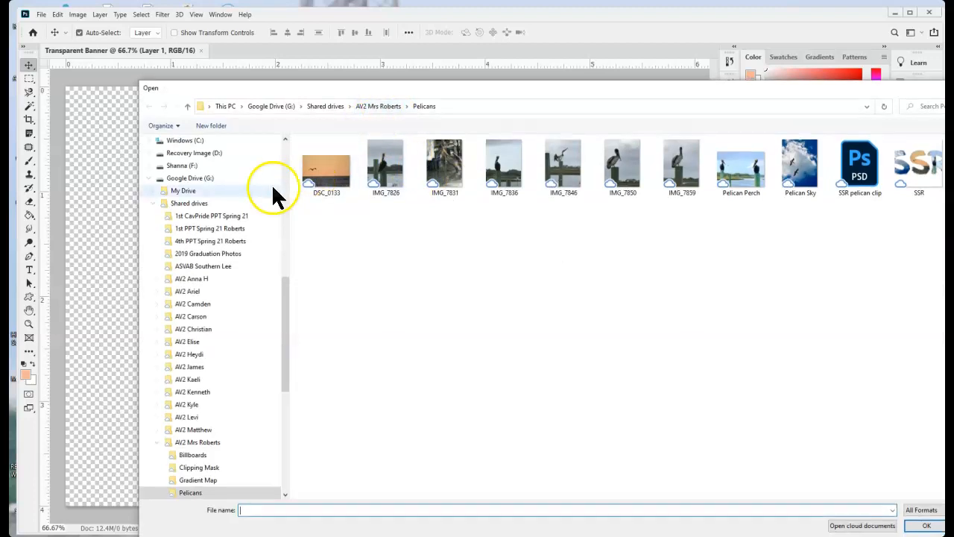
{"action": "left_click", "coordinate": [379, 105]}
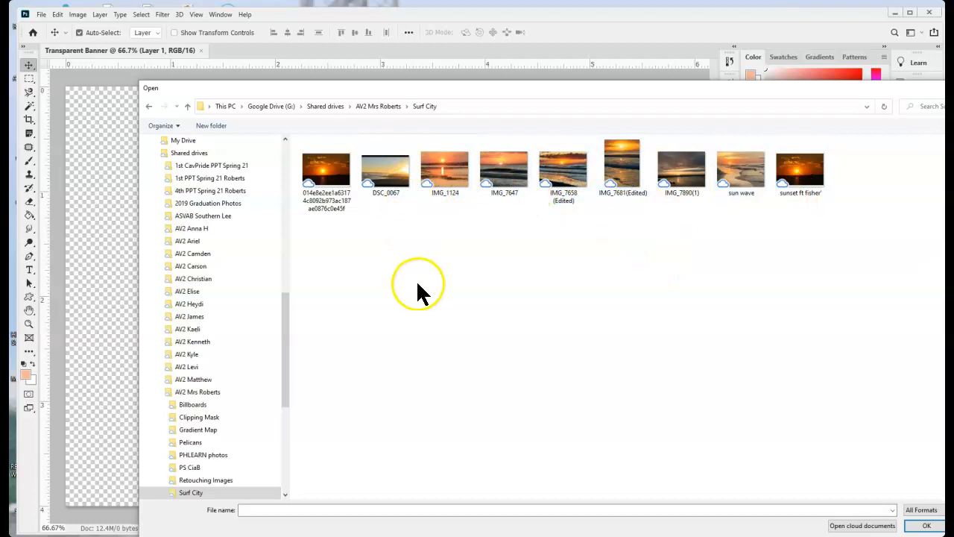
Select five sunset photos (DSC_0067, sun wave, IMG_1124 and two more) as stack sources
{"action": "left_click", "coordinate": [385, 167]}
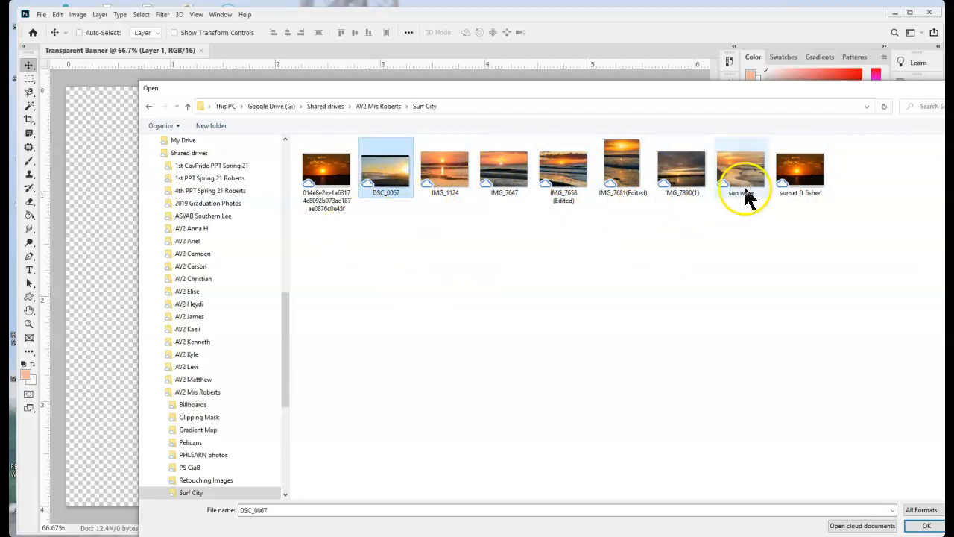
{"action": "left_click", "coordinate": [741, 167]}
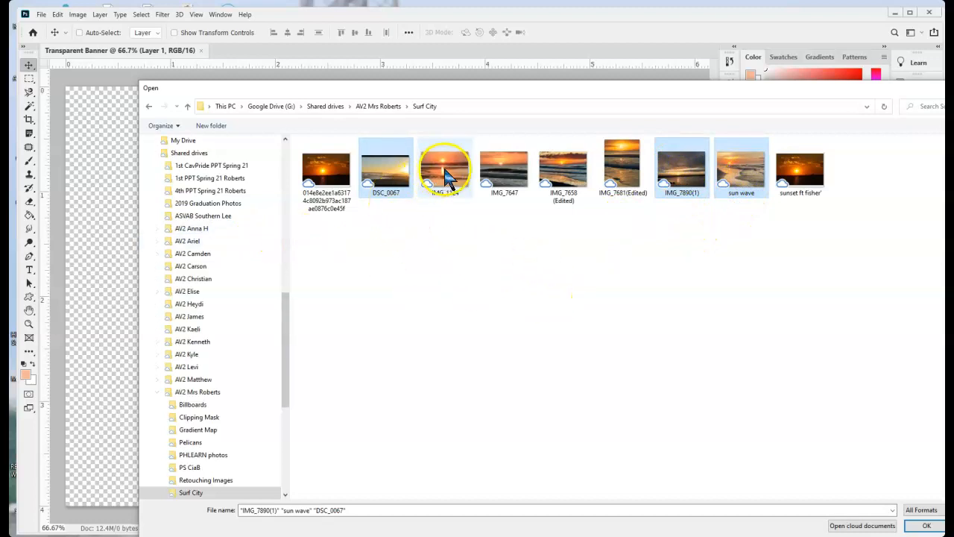
{"action": "left_click", "coordinate": [444, 167]}
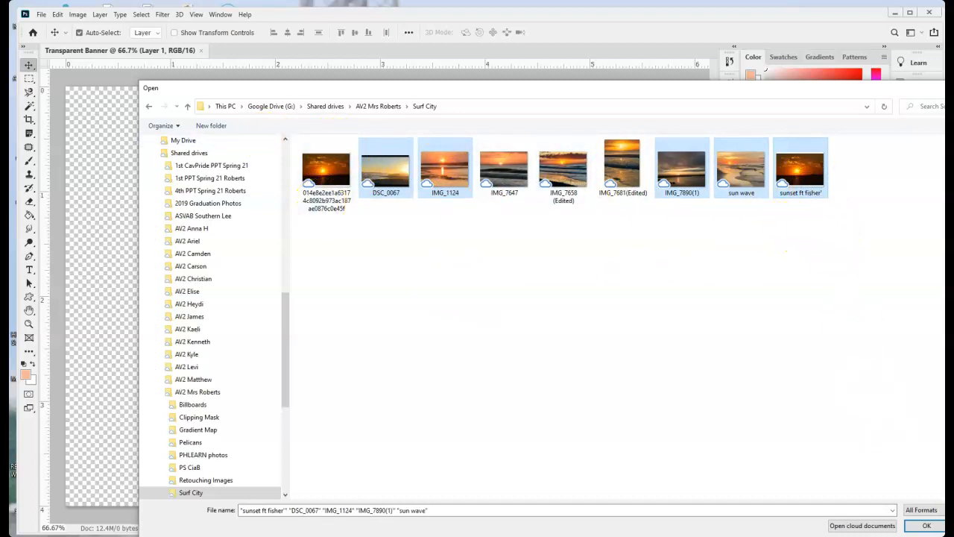
{"action": "left_click", "coordinate": [927, 525]}
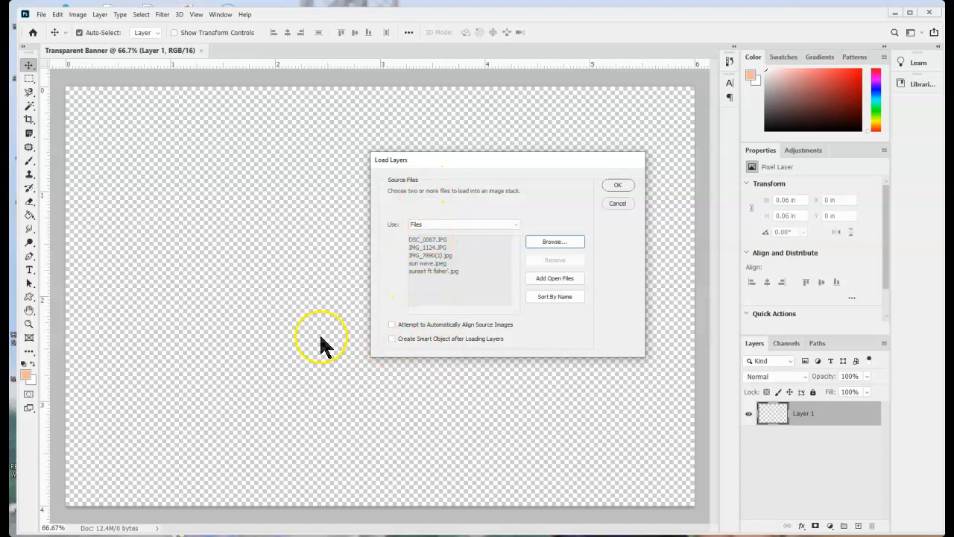
{"action": "mouse_move", "coordinate": [405, 346]}
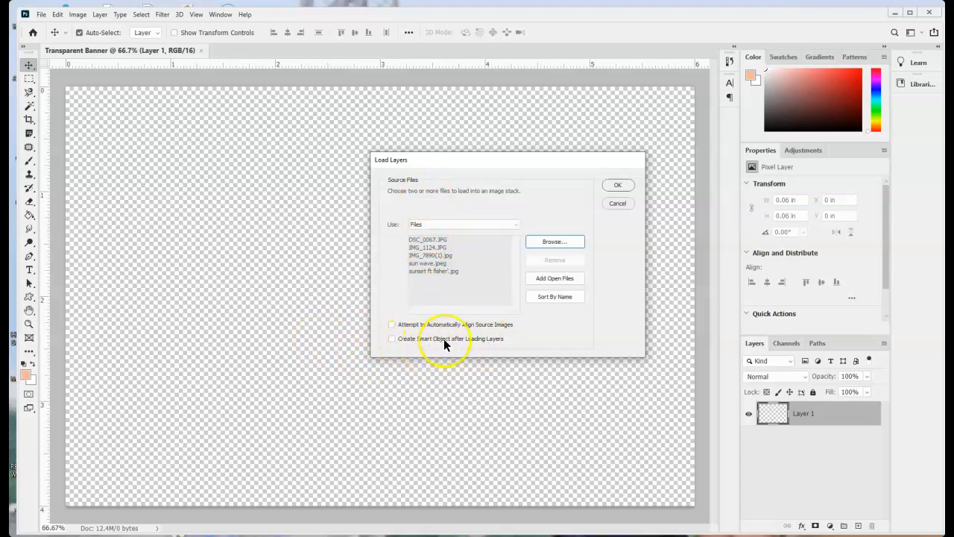
{"action": "left_click", "coordinate": [617, 185]}
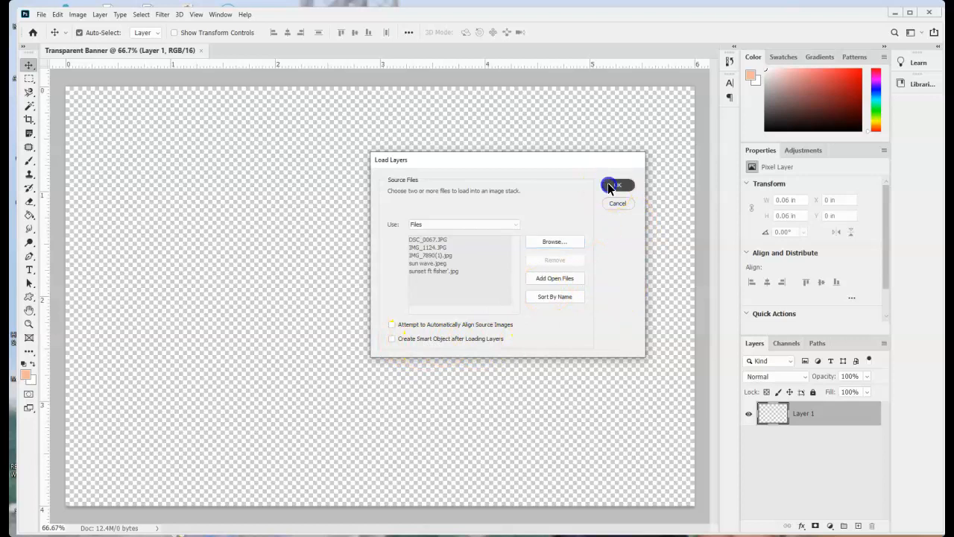
Load the photos as layers, add a bottom layer named 'text', and hide the photo layers
{"action": "left_click", "coordinate": [617, 185]}
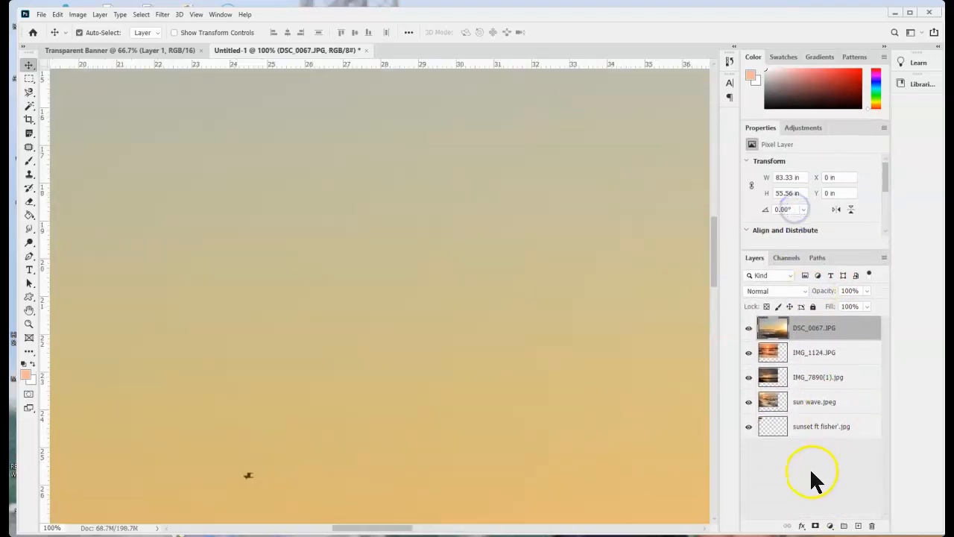
{"action": "mouse_move", "coordinate": [802, 470]}
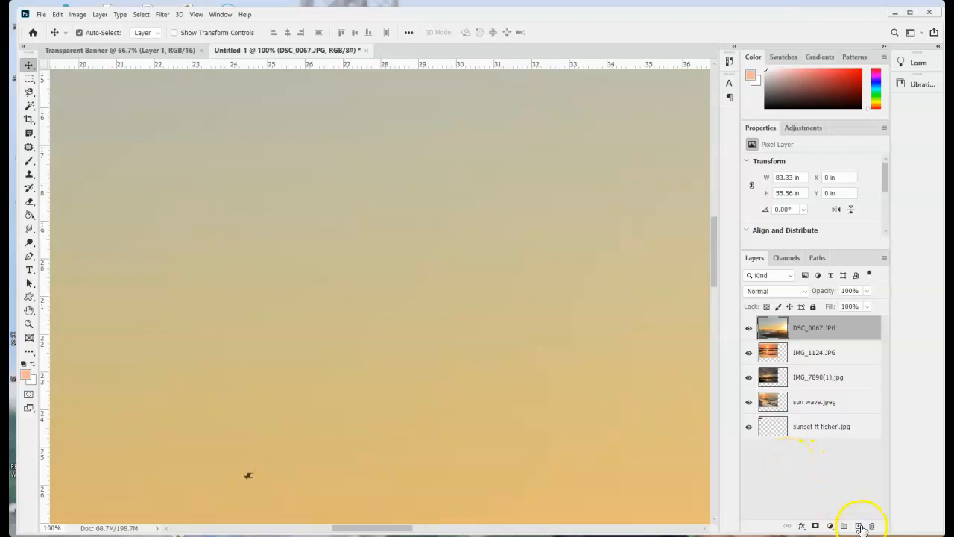
{"action": "left_click", "coordinate": [859, 525]}
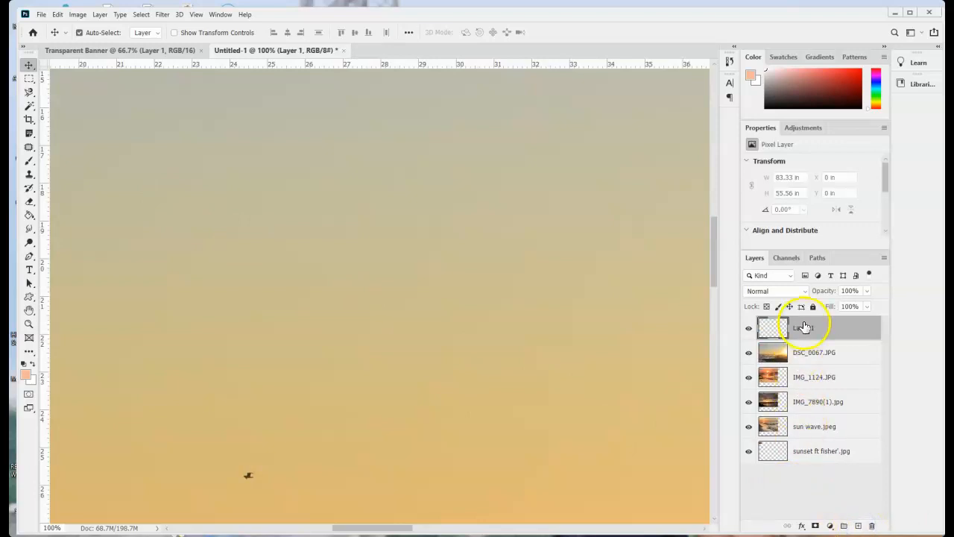
{"action": "left_click_drag", "start_coordinate": [804, 327], "coordinate": [803, 450]}
{"action": "type", "text": "tex"}
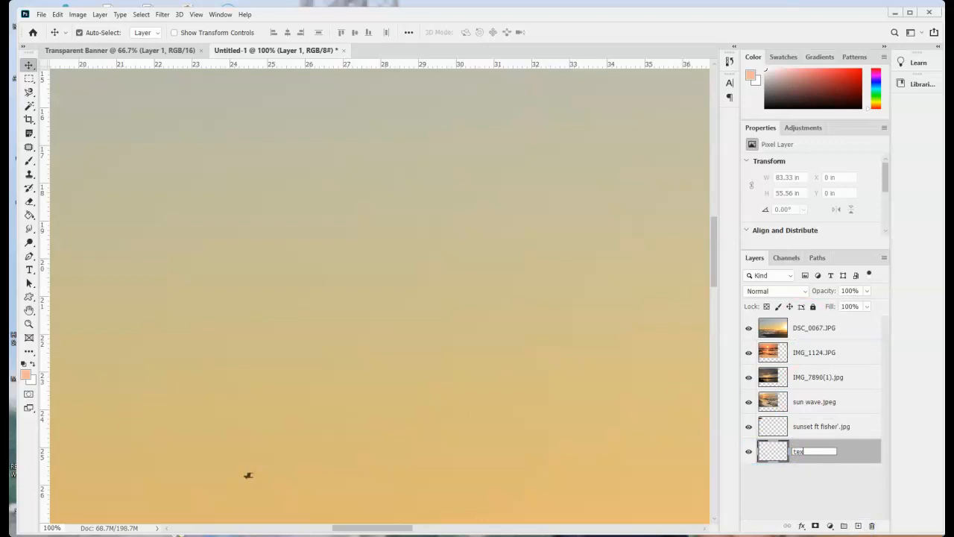
{"action": "left_click", "coordinate": [749, 329]}
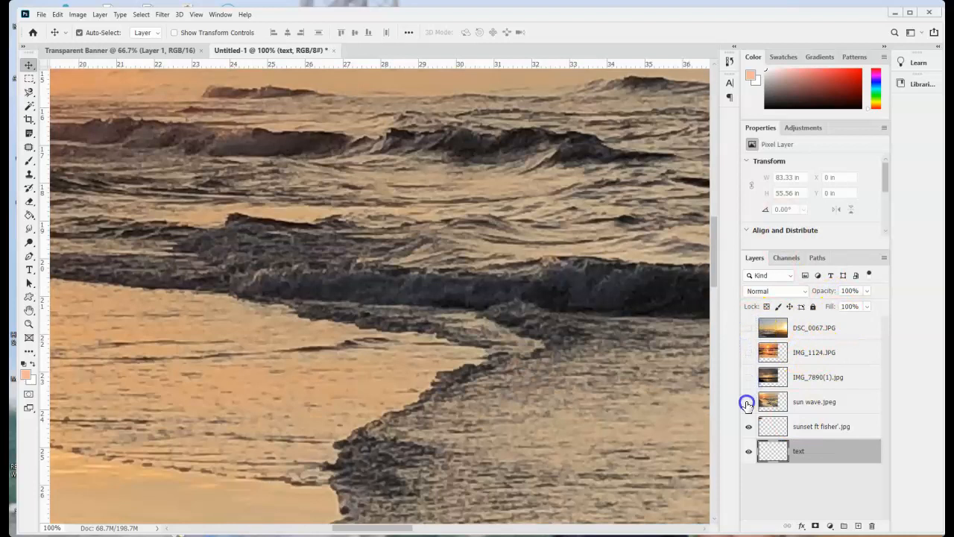
{"action": "left_click", "coordinate": [748, 403]}
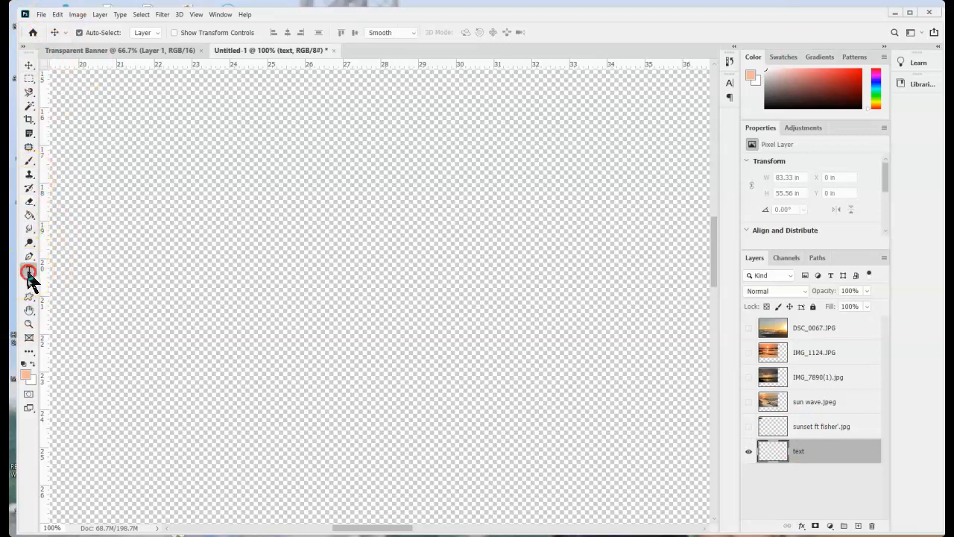
Add SURF lettering on the text layer and look through Edit and Image for sizing commands
{"action": "left_click", "coordinate": [30, 270]}
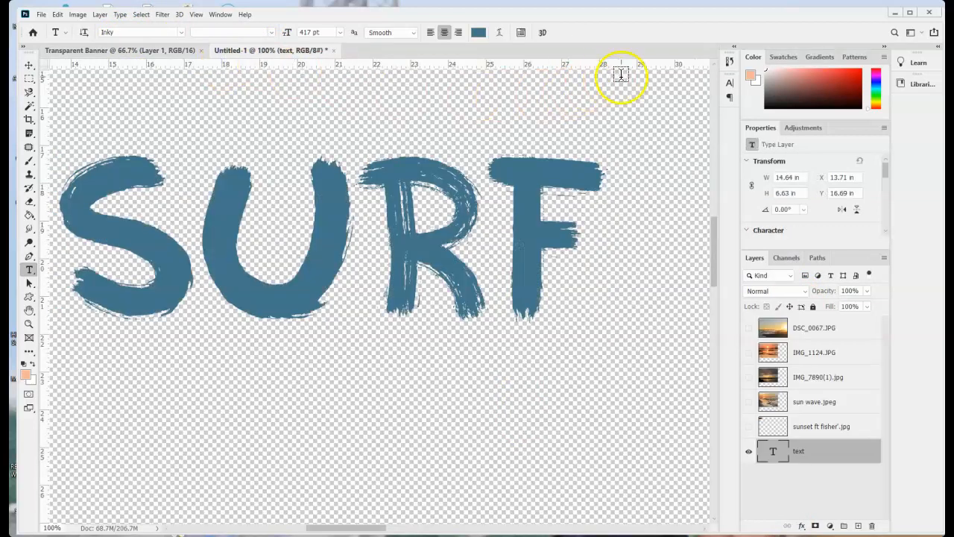
{"action": "mouse_move", "coordinate": [87, 18]}
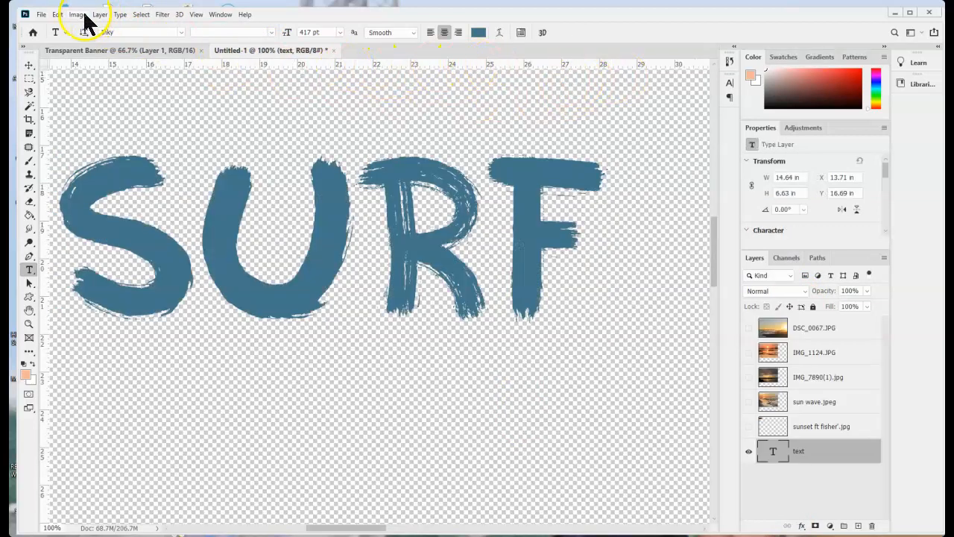
{"action": "left_click", "coordinate": [56, 15]}
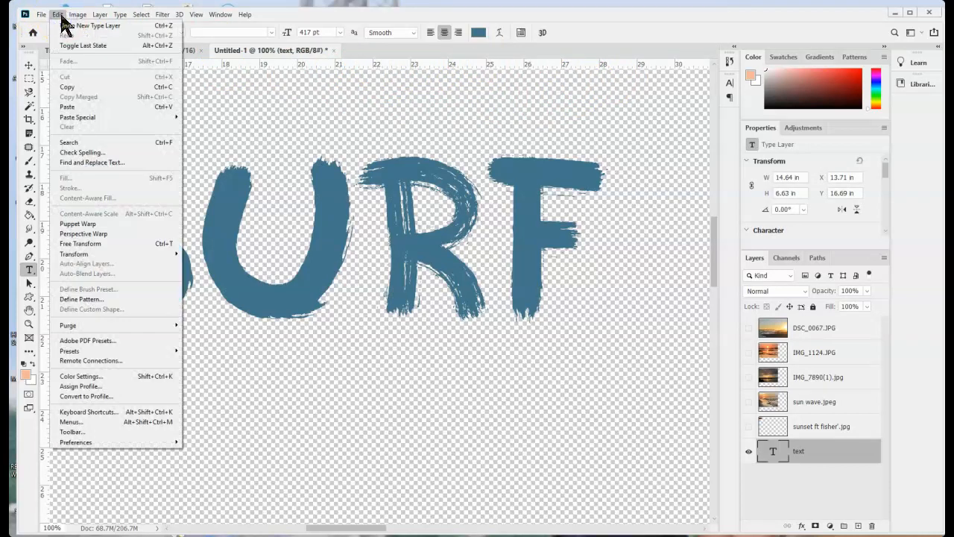
{"action": "left_click", "coordinate": [78, 15]}
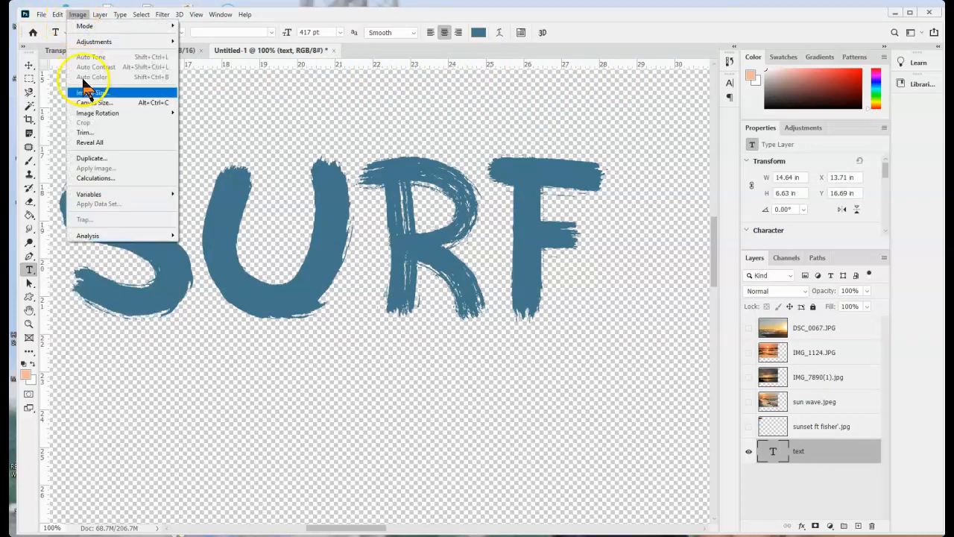
{"action": "mouse_move", "coordinate": [94, 101]}
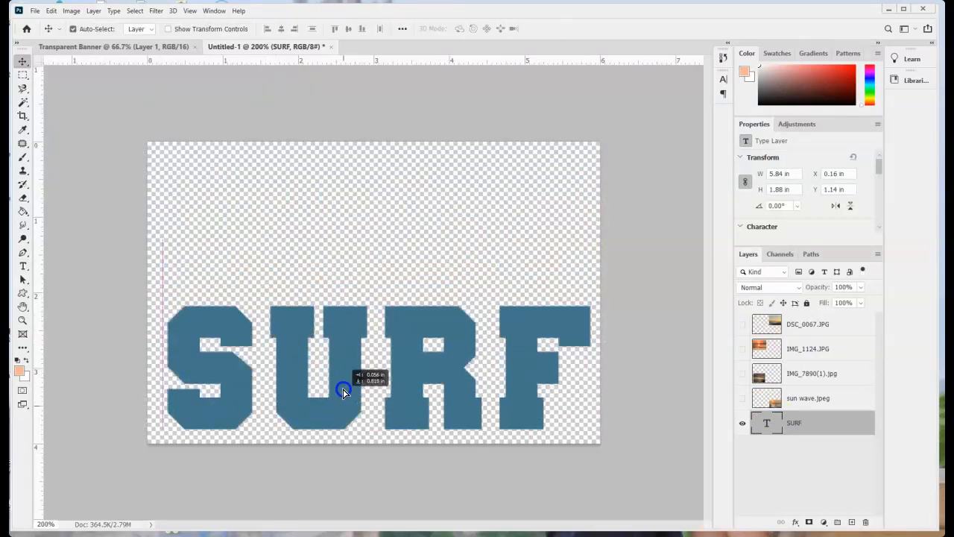
Move SURF to the top of the canvas, leaving room for CITY beneath it
{"action": "left_click_drag", "start_coordinate": [343, 390], "coordinate": [329, 451]}
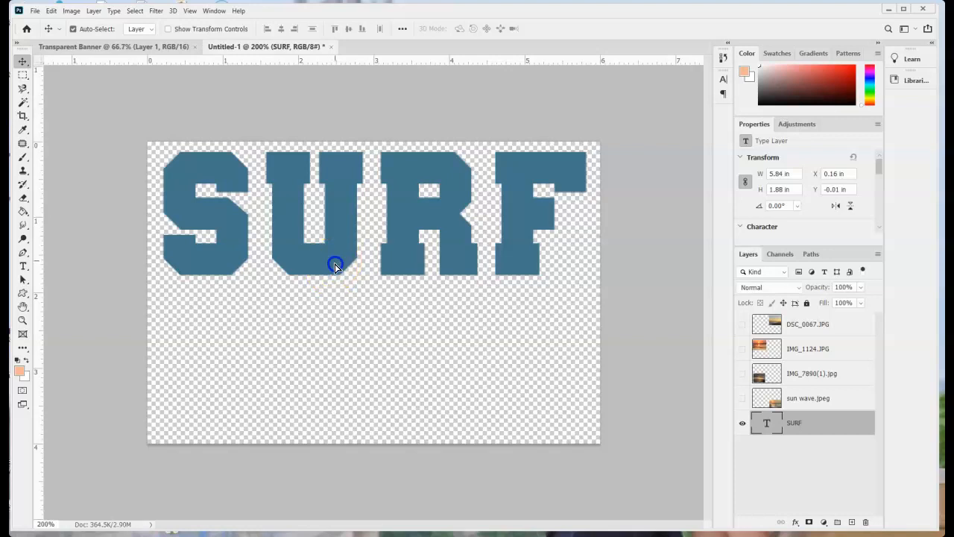
{"action": "left_click_drag", "start_coordinate": [335, 265], "coordinate": [337, 408]}
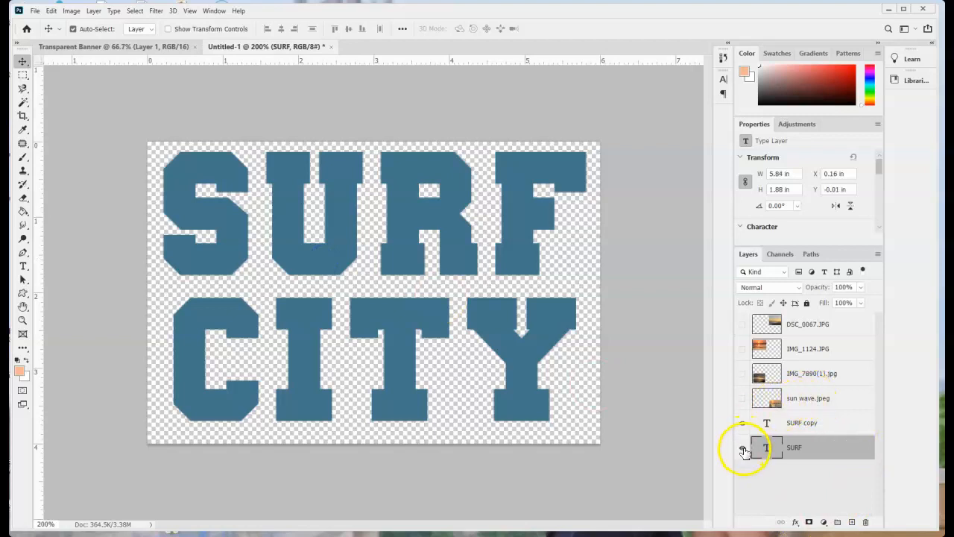
{"action": "left_click", "coordinate": [743, 448]}
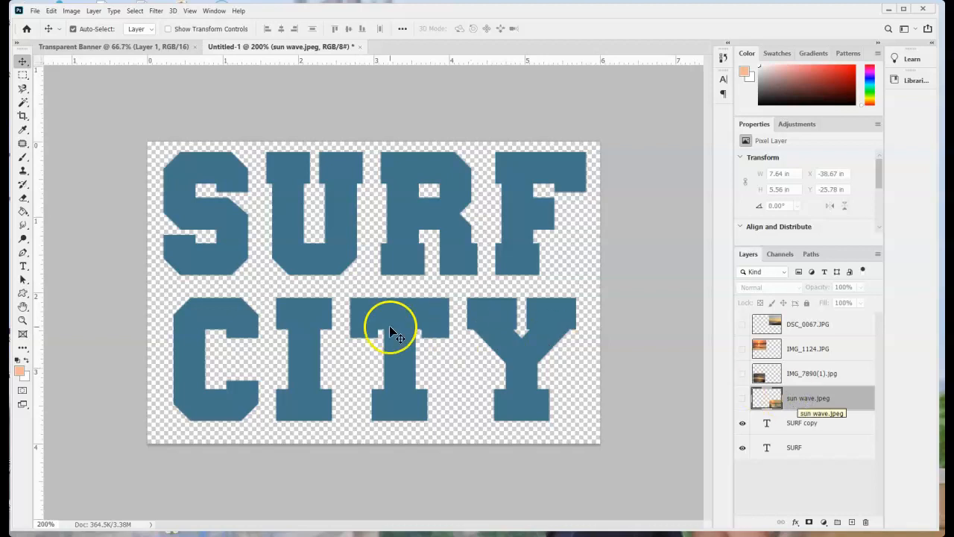
Show the sun wave photo and transform it to cover the S at lowered opacity
{"action": "left_click", "coordinate": [802, 423]}
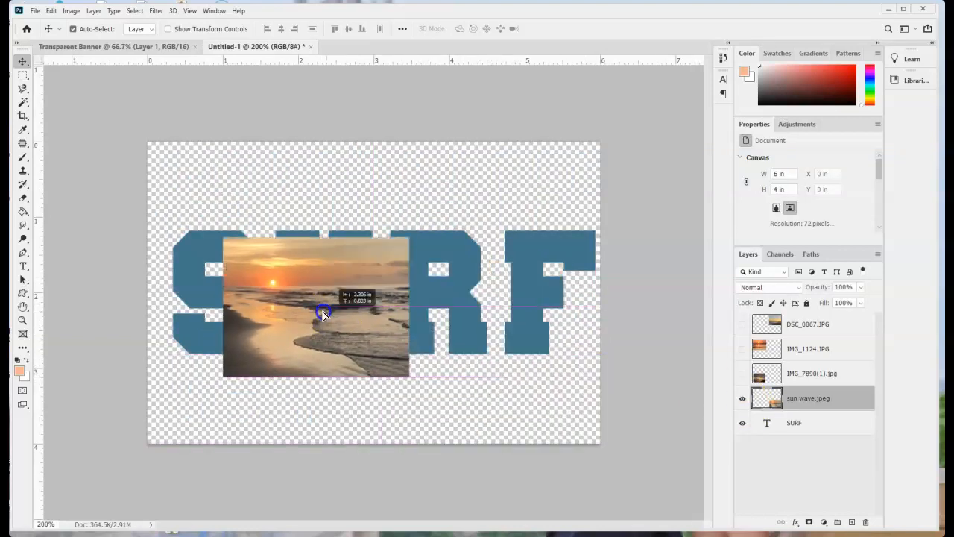
{"action": "left_click_drag", "start_coordinate": [325, 313], "coordinate": [272, 299]}
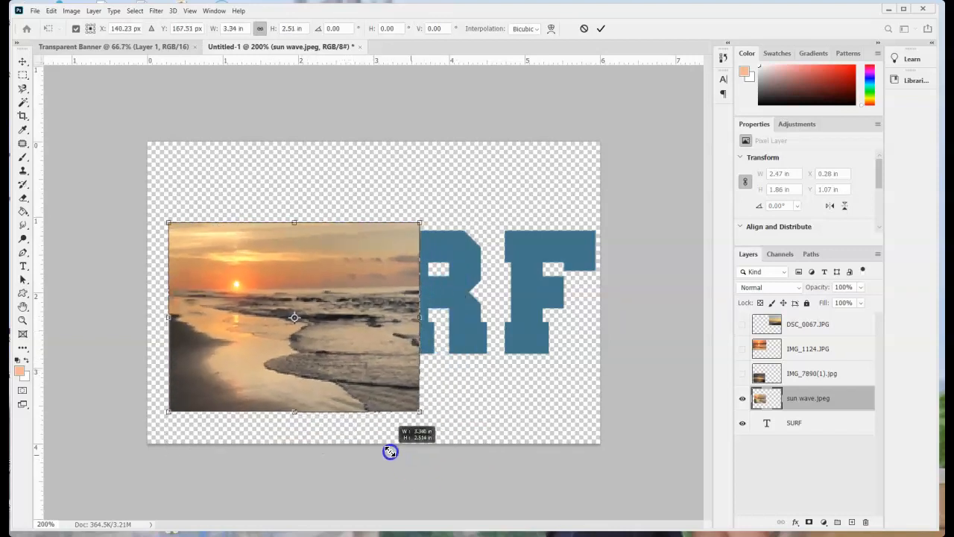
{"action": "left_click_drag", "start_coordinate": [390, 452], "coordinate": [229, 474]}
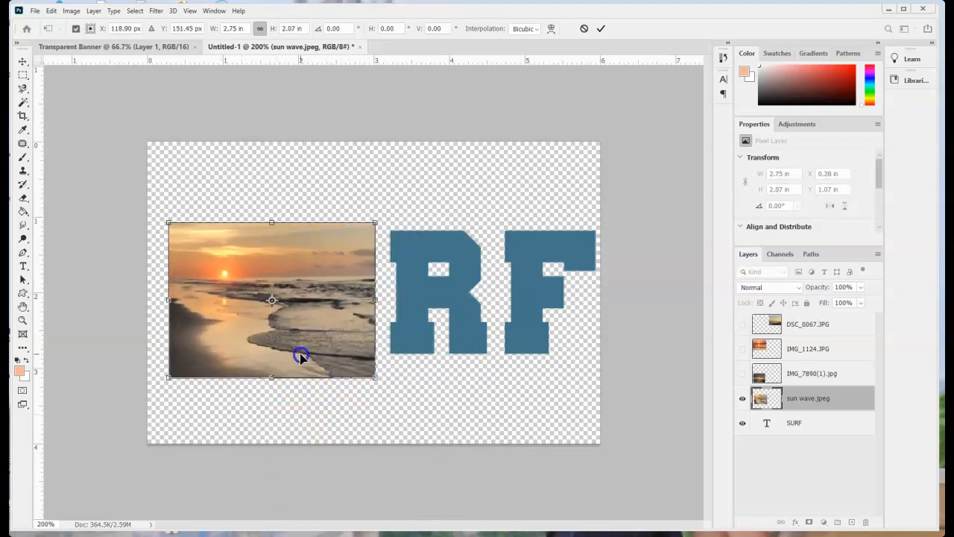
{"action": "left_click_drag", "start_coordinate": [301, 357], "coordinate": [266, 285]}
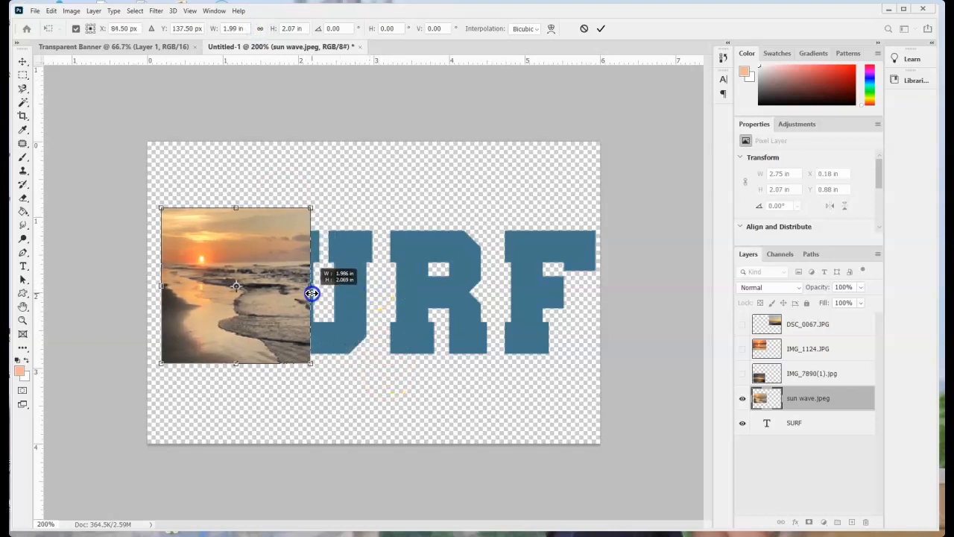
{"action": "left_click_drag", "start_coordinate": [311, 292], "coordinate": [304, 380]}
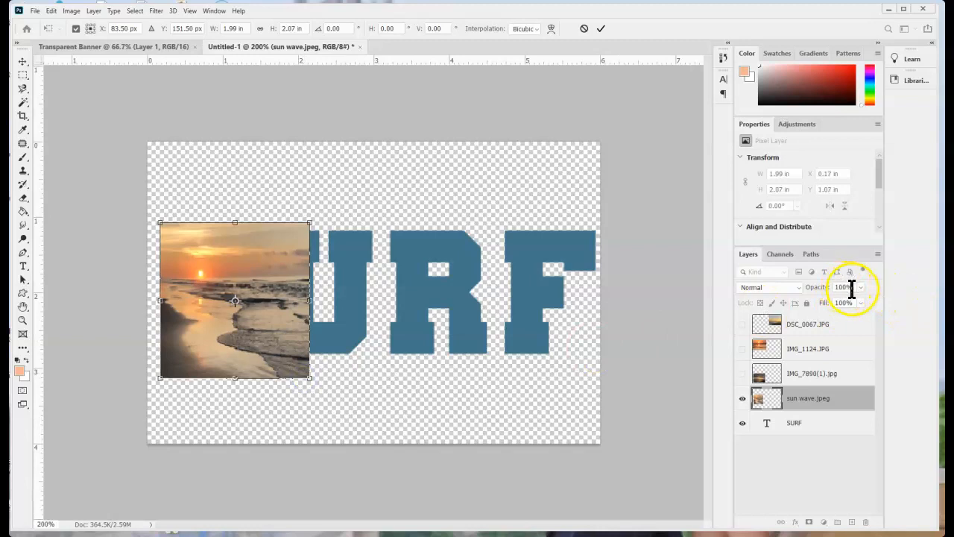
{"action": "left_click", "coordinate": [843, 286]}
{"action": "type", "text": "60"}
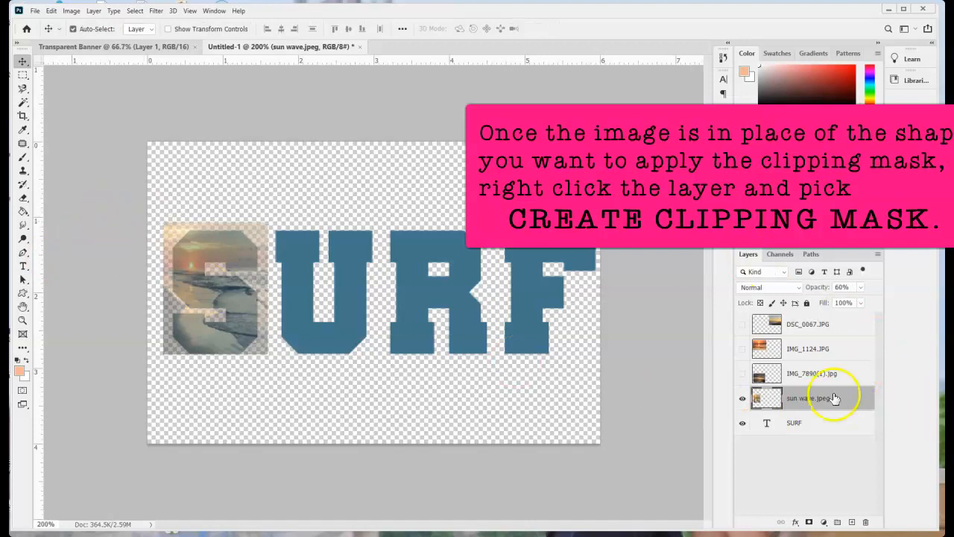
Clip the sun wave photo to the SURF text and return its opacity to 100%
{"action": "right_click", "coordinate": [802, 397]}
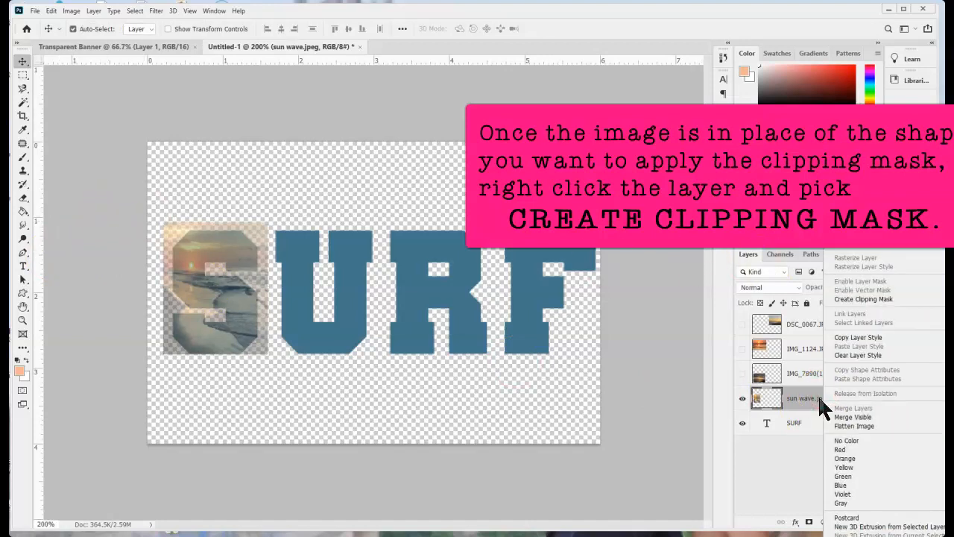
{"action": "left_click", "coordinate": [864, 298]}
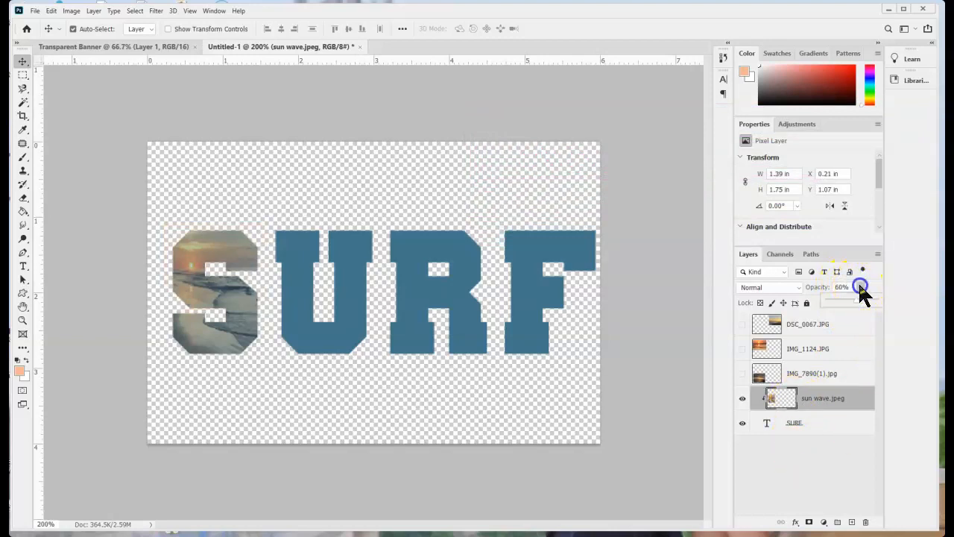
{"action": "left_click_drag", "start_coordinate": [858, 286], "coordinate": [874, 304]}
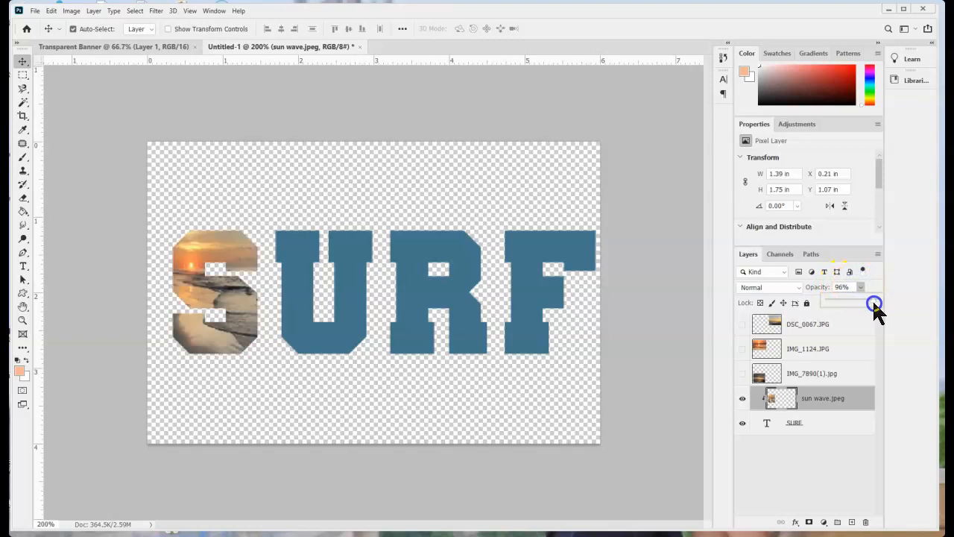
{"action": "left_click_drag", "start_coordinate": [873, 305], "coordinate": [865, 304]}
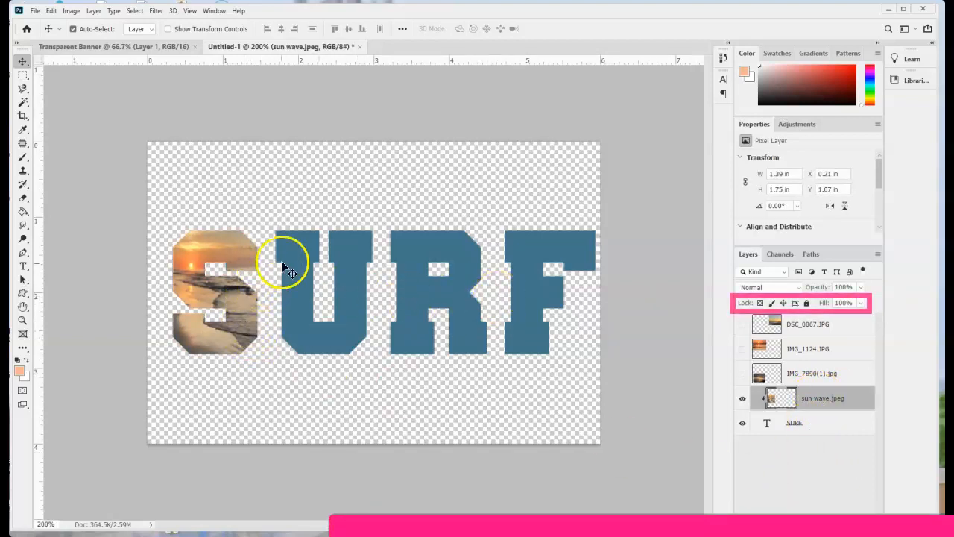
Position and resize the IMG_7890 sunset photo over the U and clip it to the lettering
{"action": "left_click_drag", "start_coordinate": [283, 268], "coordinate": [233, 232]}
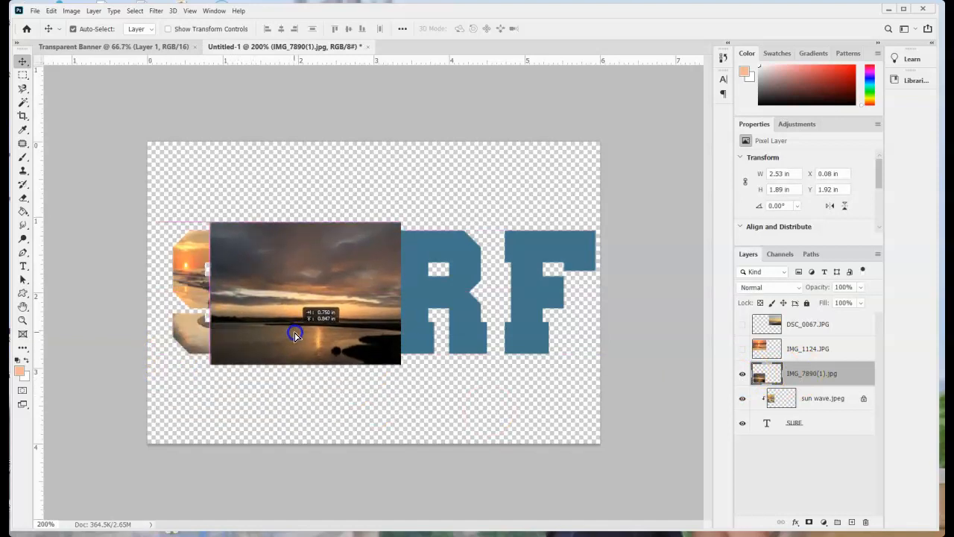
{"action": "left_click_drag", "start_coordinate": [296, 334], "coordinate": [298, 282]}
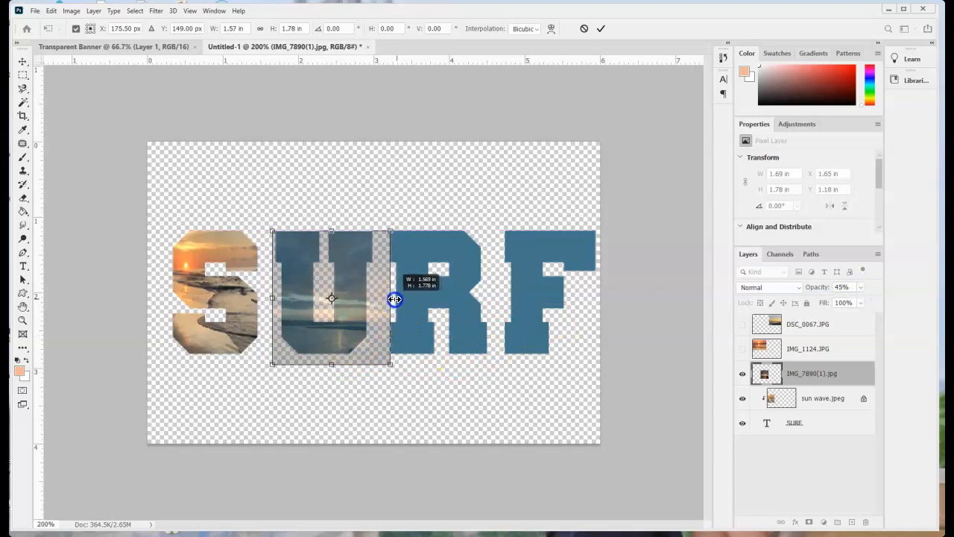
{"action": "left_click_drag", "start_coordinate": [395, 299], "coordinate": [351, 340]}
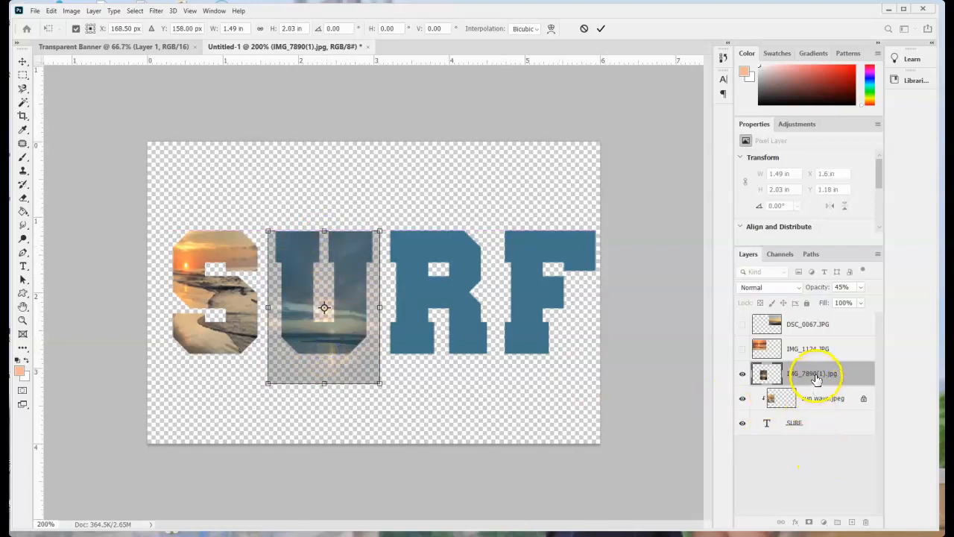
{"action": "right_click", "coordinate": [811, 373]}
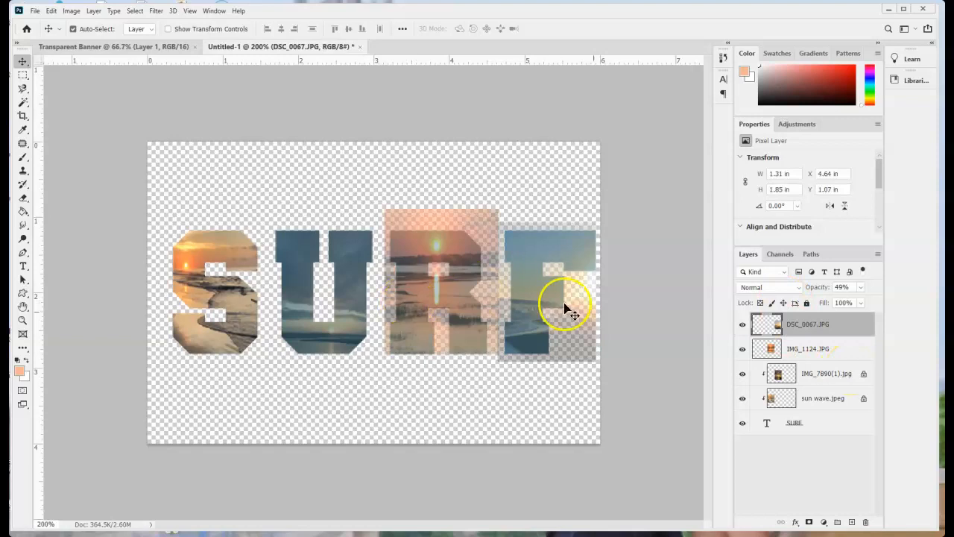
Clip the R and F photos (IMG_1124, DSC_0067) at 100% opacity so all letters show photos
{"action": "left_click", "coordinate": [808, 349]}
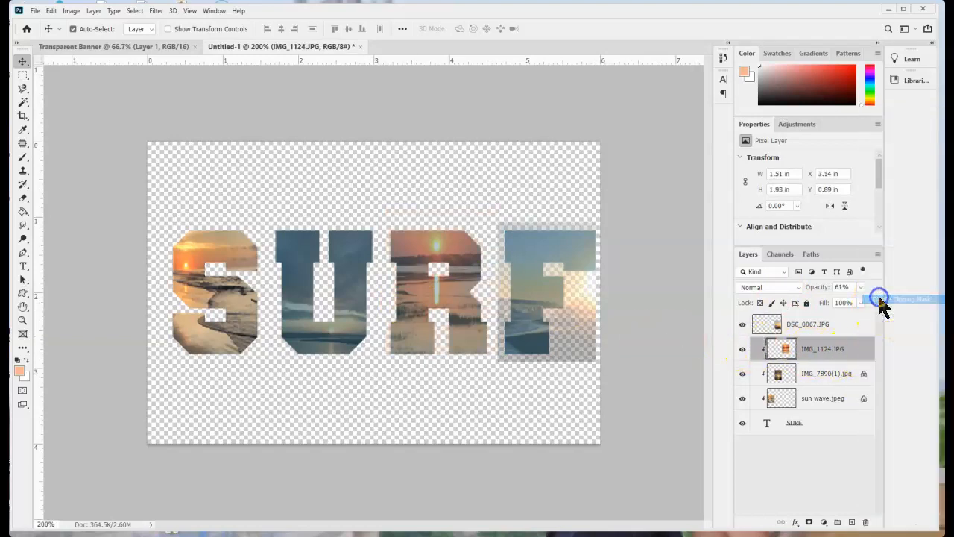
{"action": "left_click", "coordinate": [809, 323]}
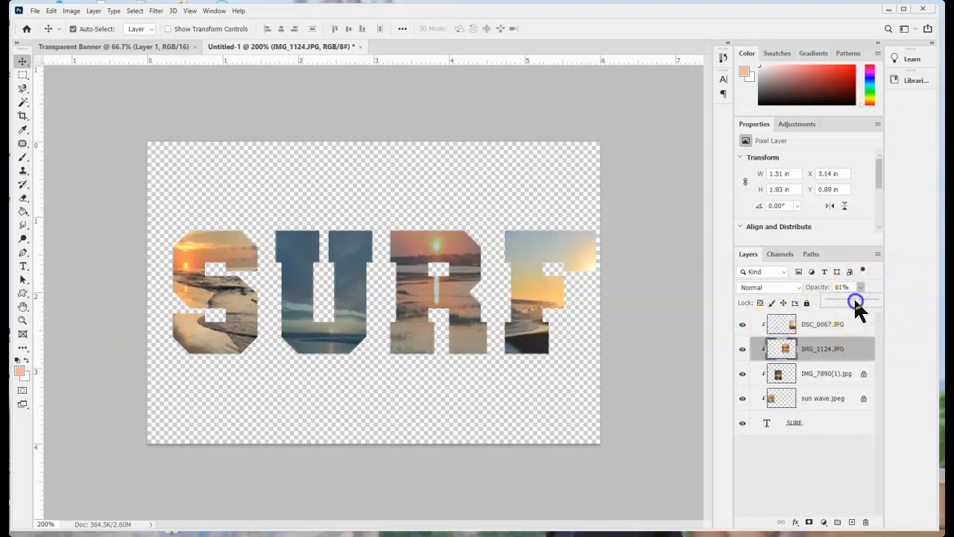
{"action": "left_click", "coordinate": [820, 373]}
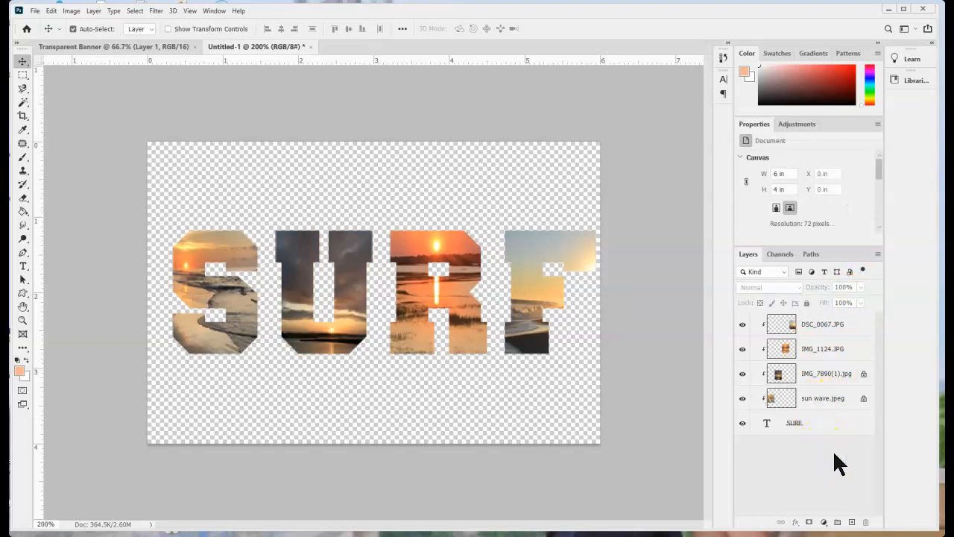
{"action": "left_click", "coordinate": [794, 422]}
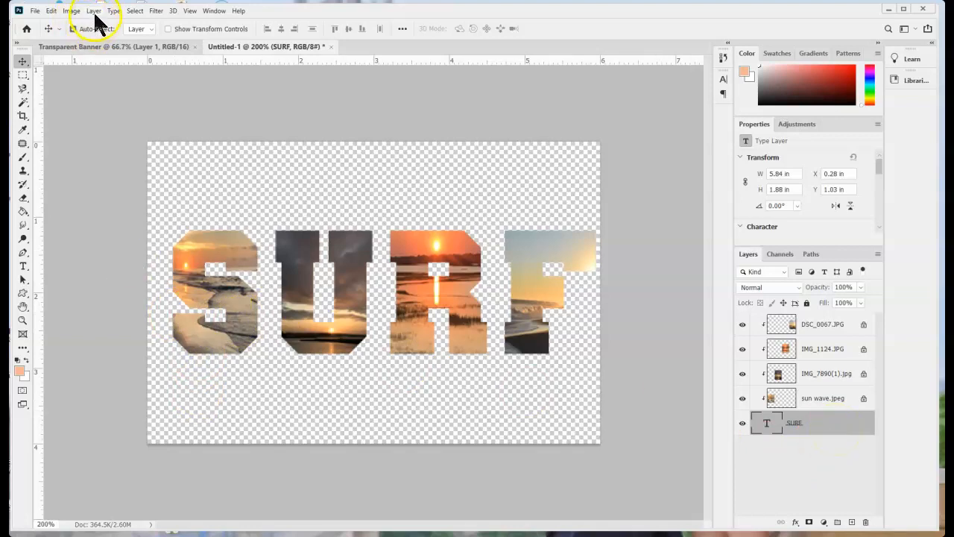
Add a 4 px stroke to the SURF letters positioned outside
{"action": "left_click", "coordinate": [93, 10]}
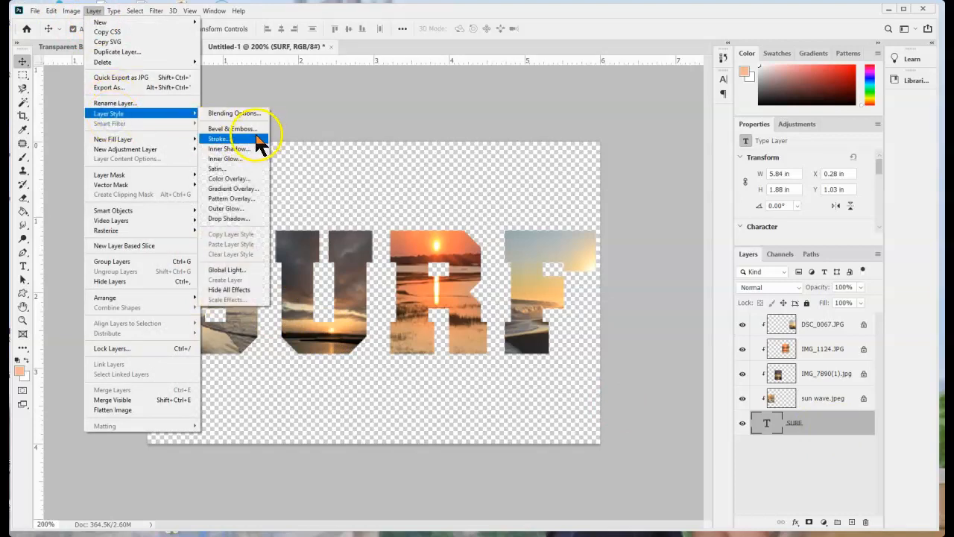
{"action": "left_click", "coordinate": [219, 139]}
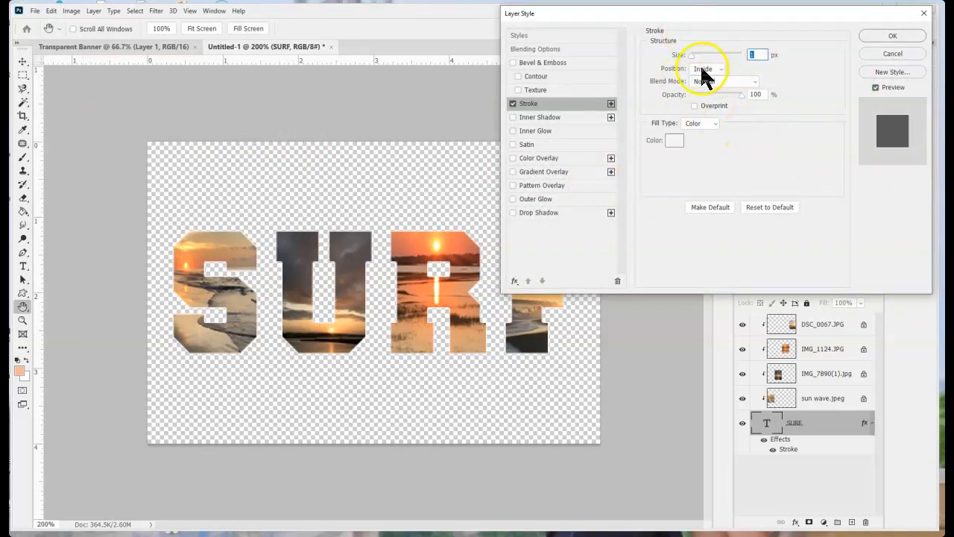
{"action": "left_click_drag", "start_coordinate": [692, 54], "coordinate": [694, 60]}
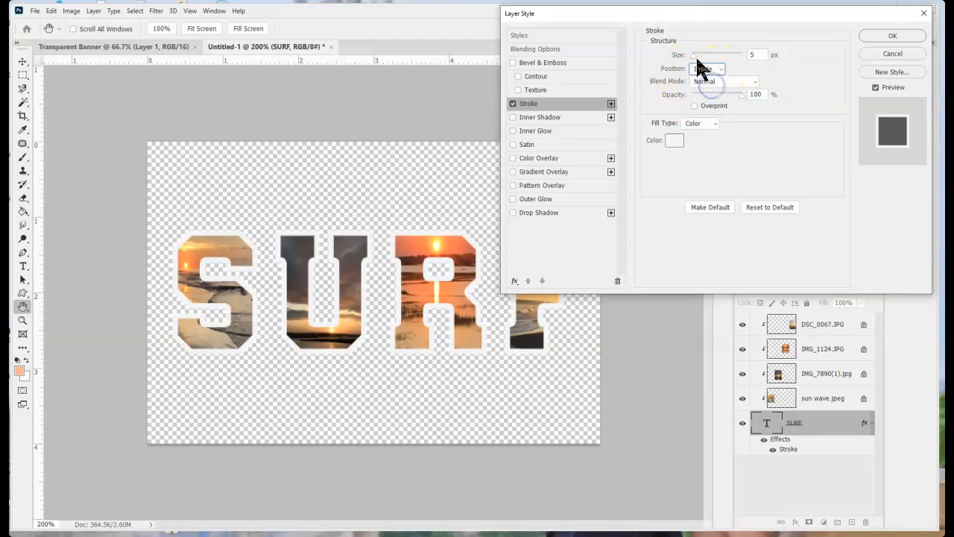
{"action": "left_click_drag", "start_coordinate": [716, 54], "coordinate": [694, 60]}
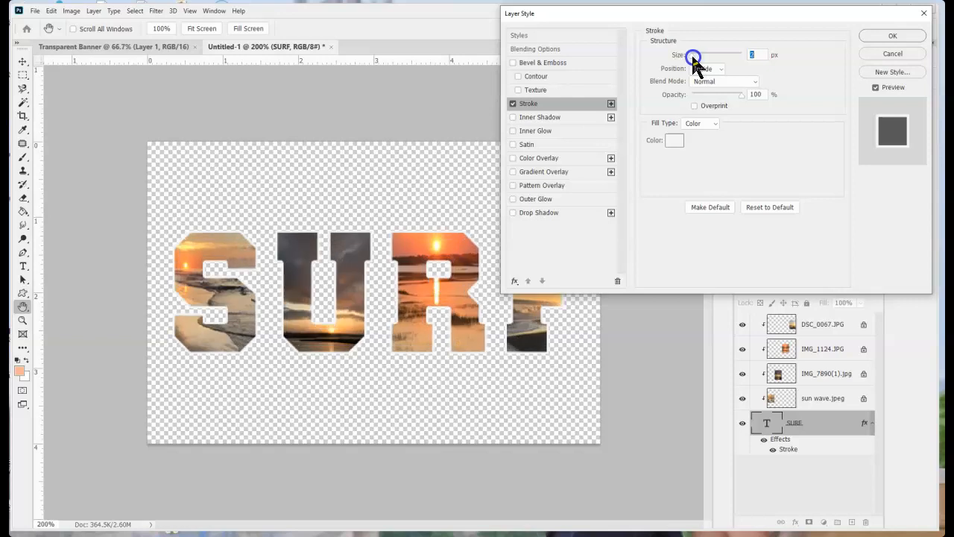
{"action": "left_click_drag", "start_coordinate": [693, 59], "coordinate": [692, 61]}
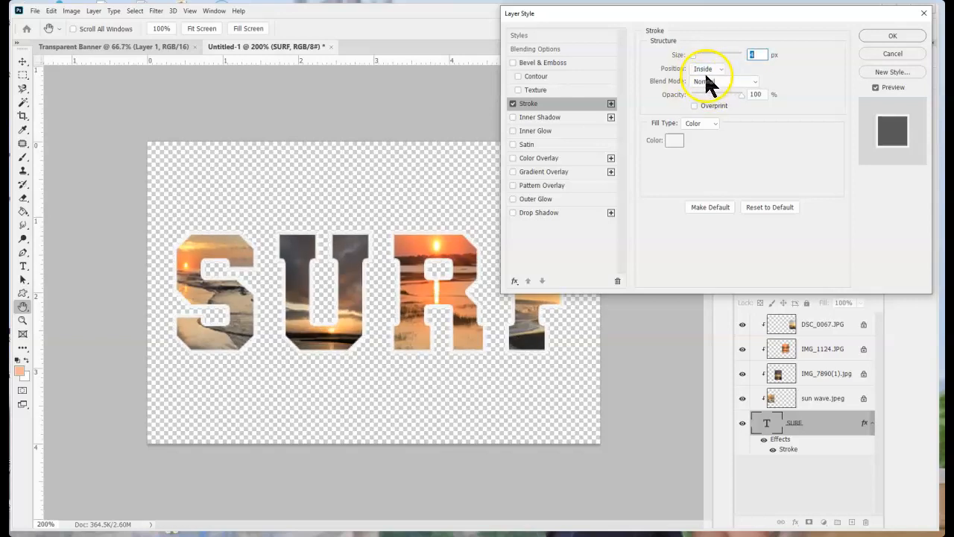
{"action": "left_click", "coordinate": [707, 68]}
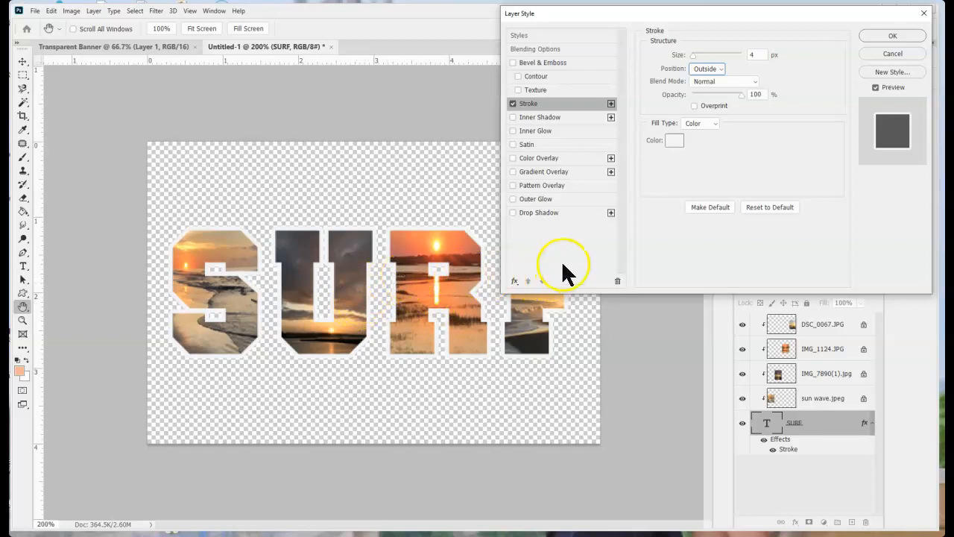
{"action": "mouse_move", "coordinate": [728, 131]}
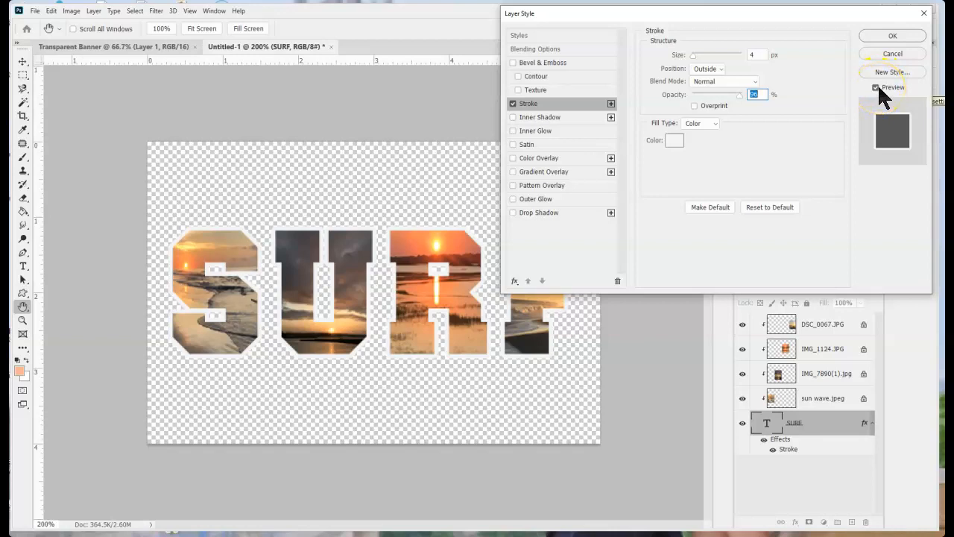
{"action": "mouse_move", "coordinate": [519, 220]}
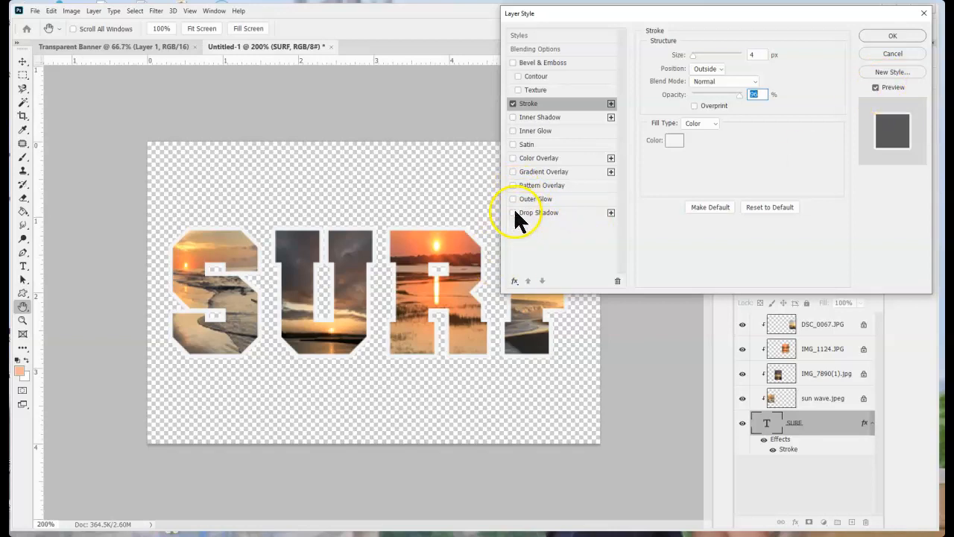
Enable a drop shadow and change the stroke colour to dark grey
{"action": "left_click", "coordinate": [513, 212]}
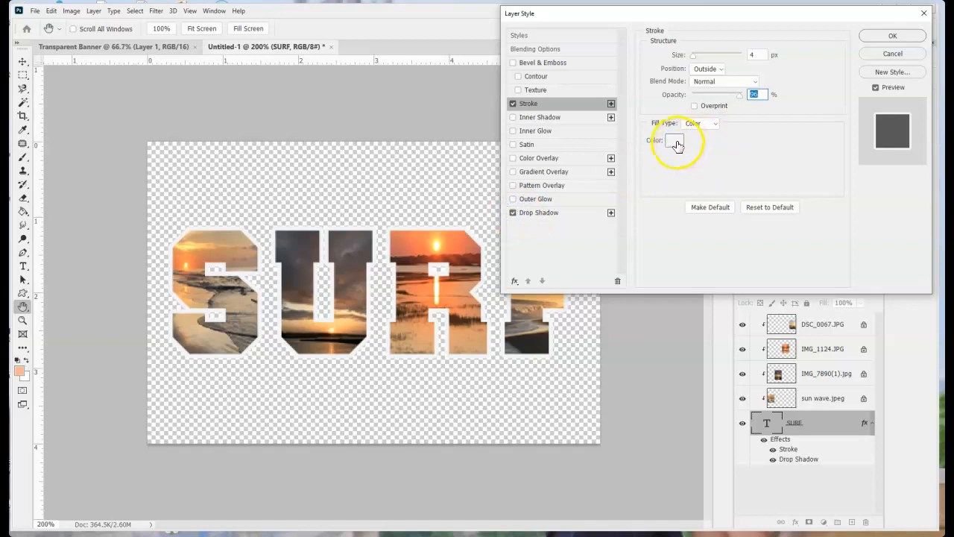
{"action": "left_click", "coordinate": [675, 141]}
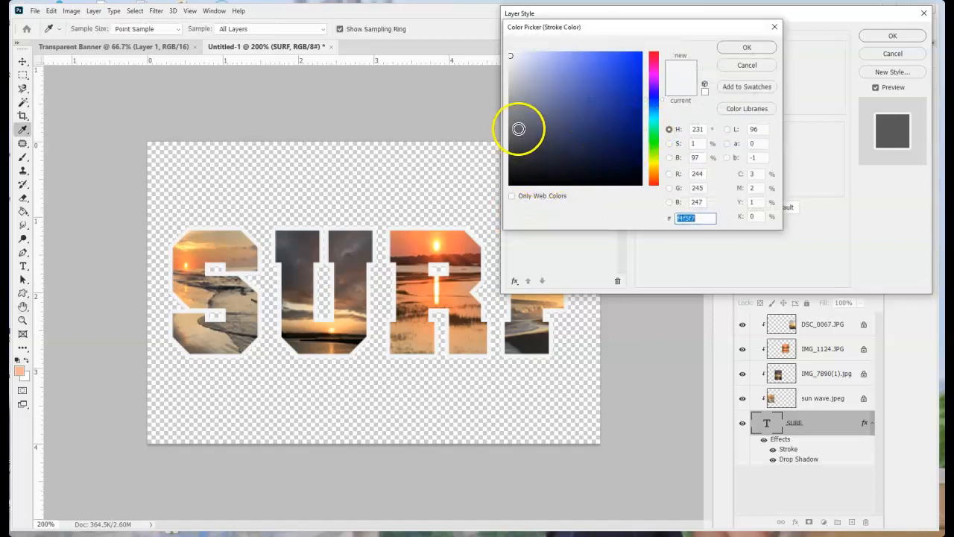
{"action": "left_click", "coordinate": [745, 46]}
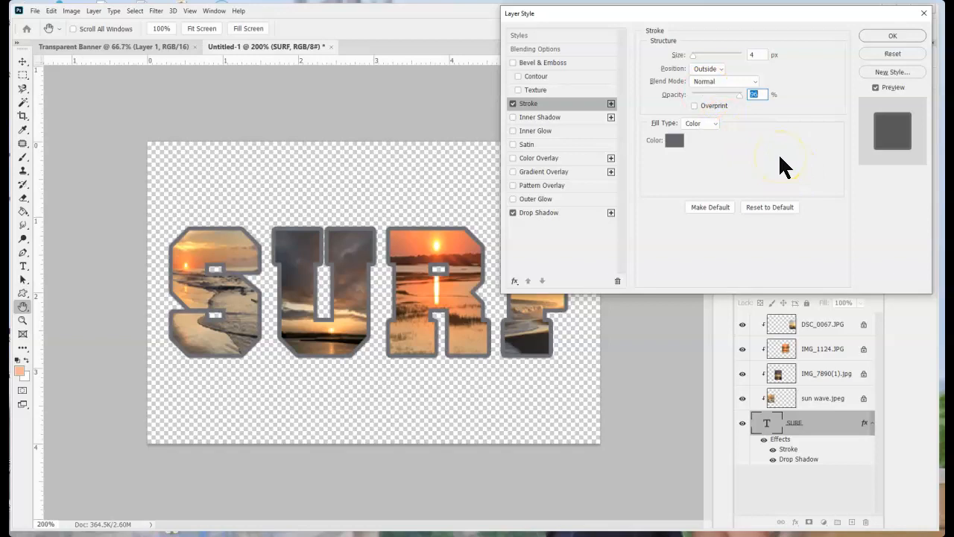
In File Info enter a 'Surf' document title, author 'Post' and 'surf' keywords, then save
{"action": "left_click", "coordinate": [36, 10]}
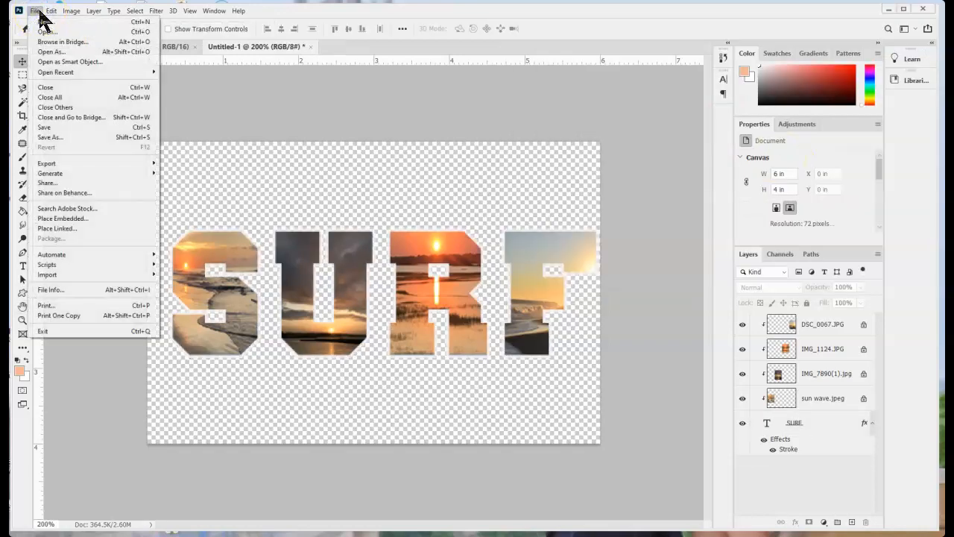
{"action": "mouse_move", "coordinate": [72, 289]}
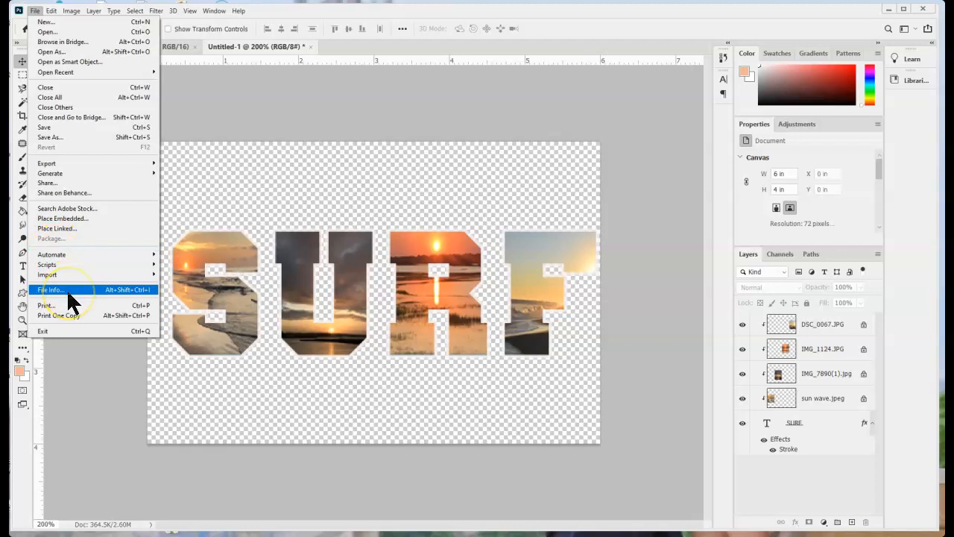
{"action": "left_click", "coordinate": [51, 289]}
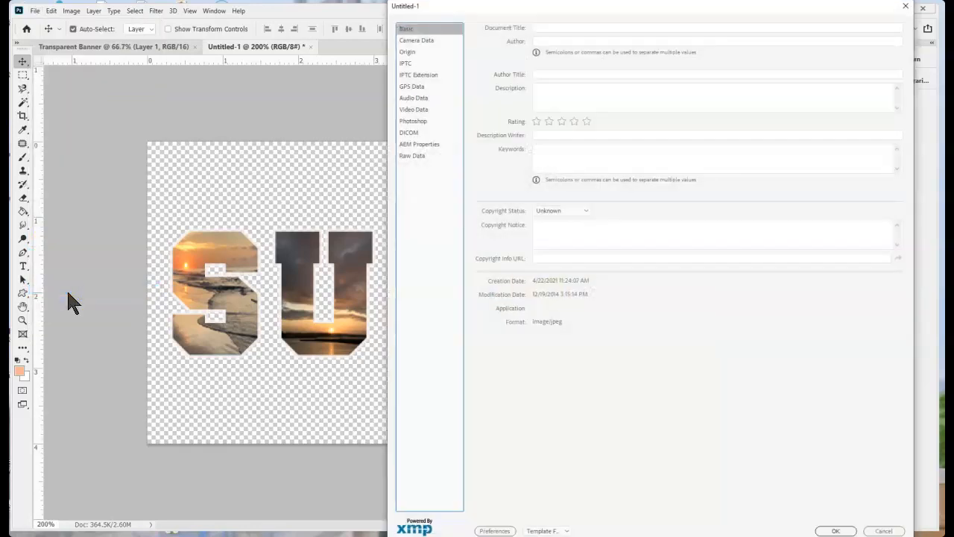
{"action": "left_click", "coordinate": [716, 26]}
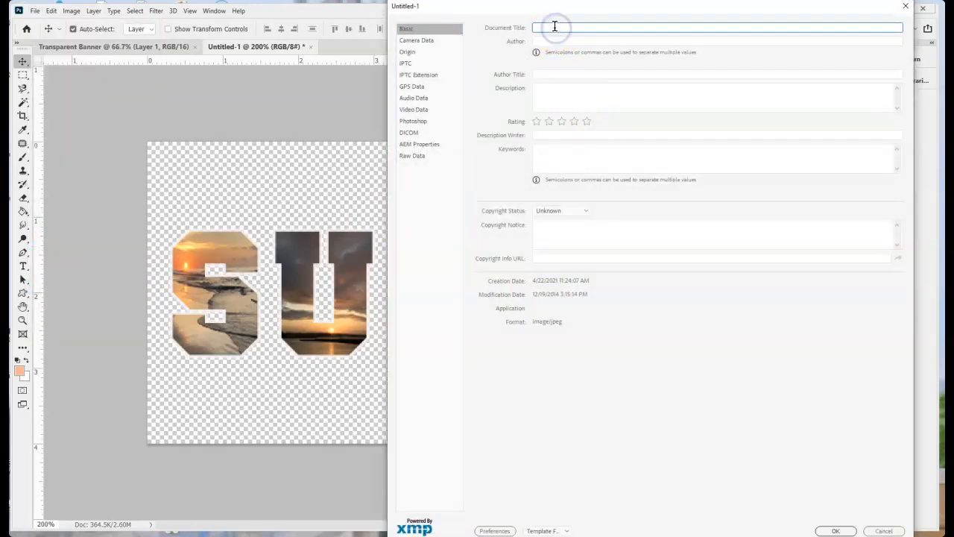
{"action": "type", "text": "Surf City Tourist"}
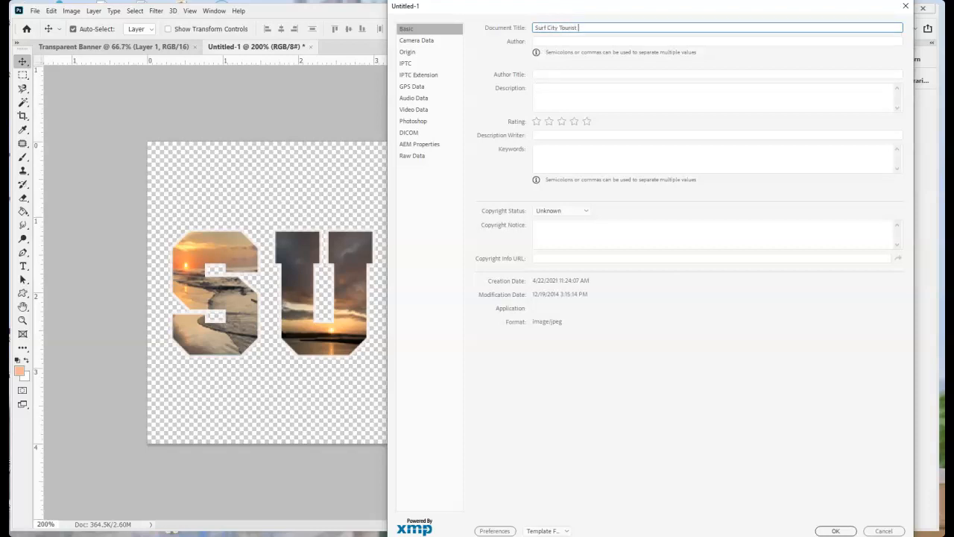
{"action": "type", "text": "Postcard"}
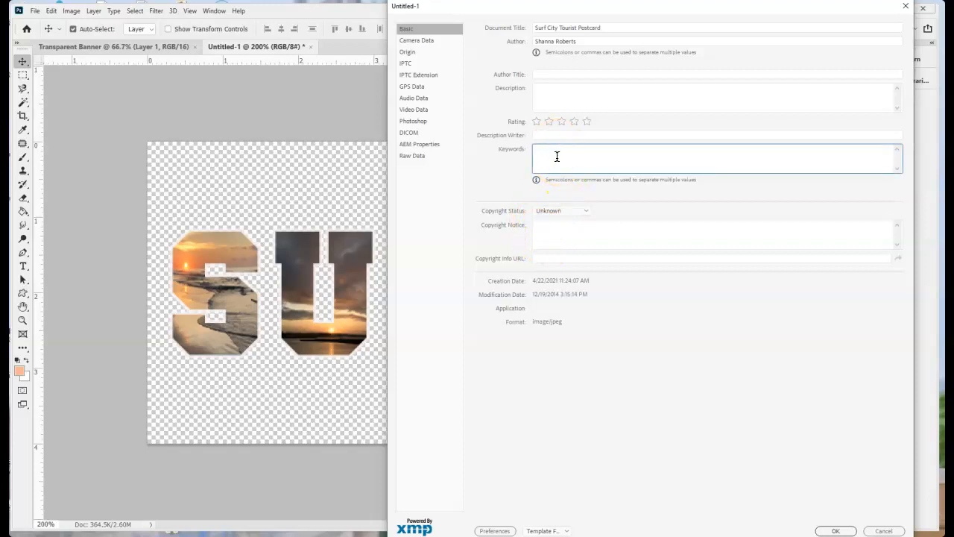
{"action": "type", "text": "surf city, Topsail Island,"}
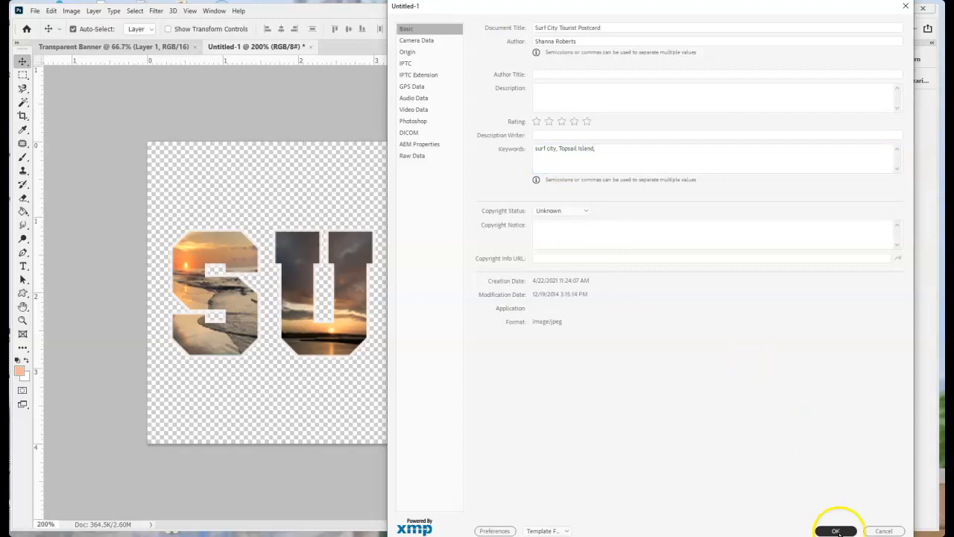
{"action": "left_click", "coordinate": [835, 531]}
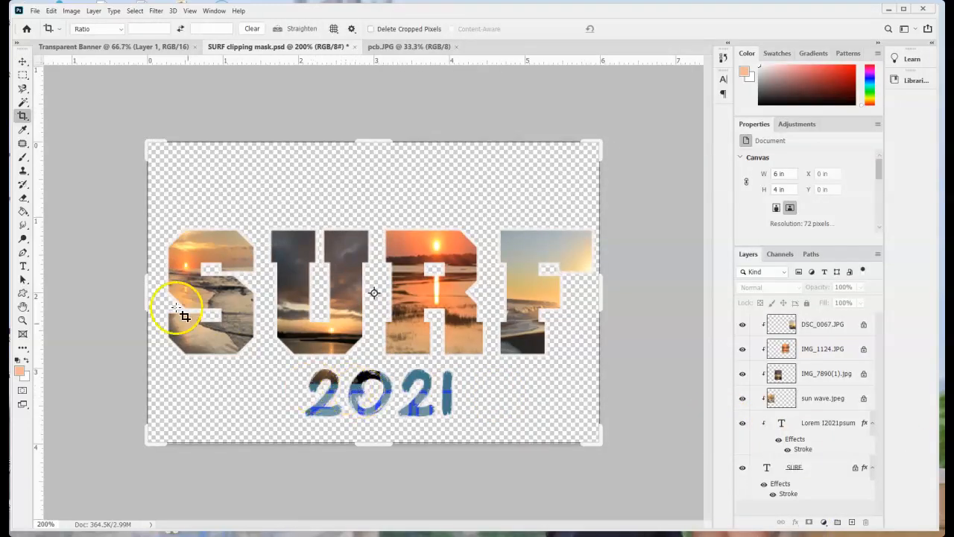
{"action": "mouse_move", "coordinate": [29, 97]}
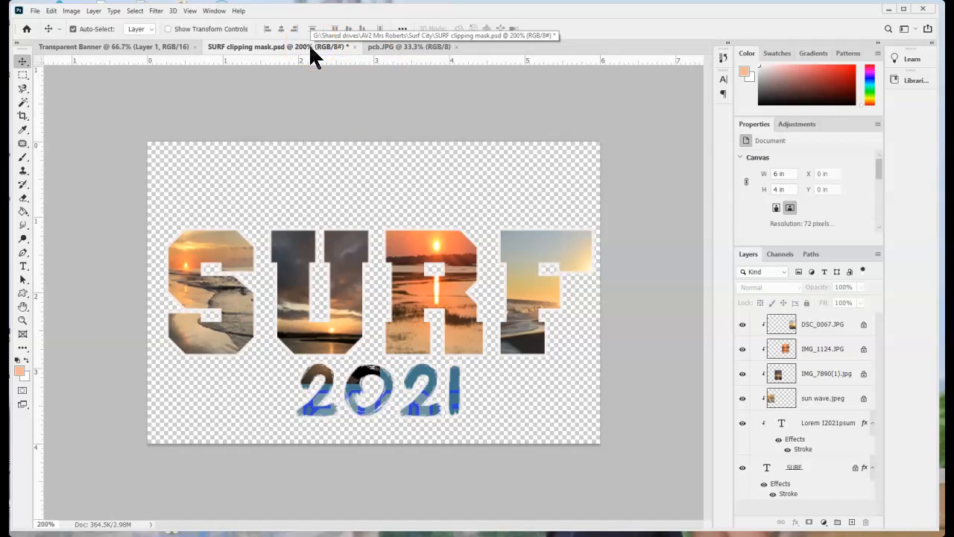
Switch to the pcb.JPG beach photo document with the two sailboats
{"action": "left_click", "coordinate": [409, 46]}
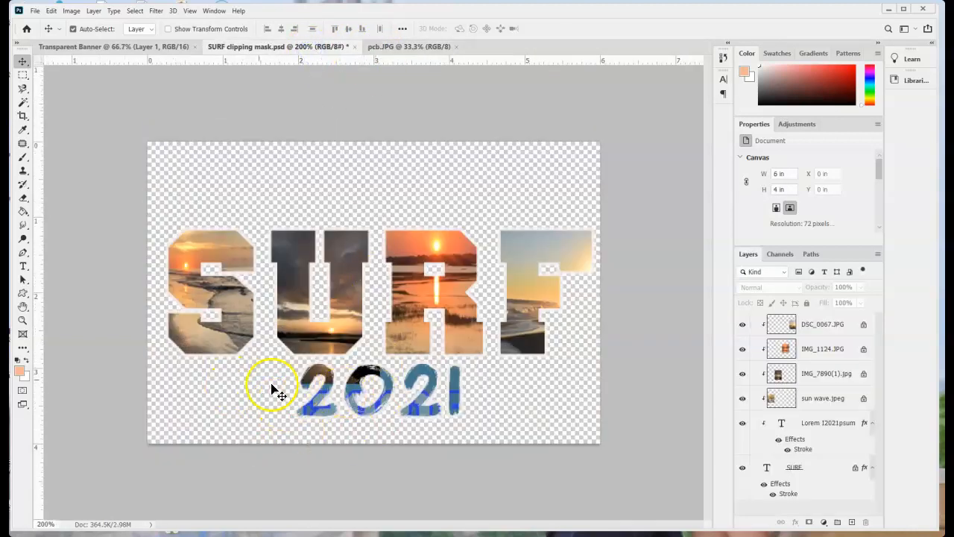
{"action": "left_click", "coordinate": [388, 46]}
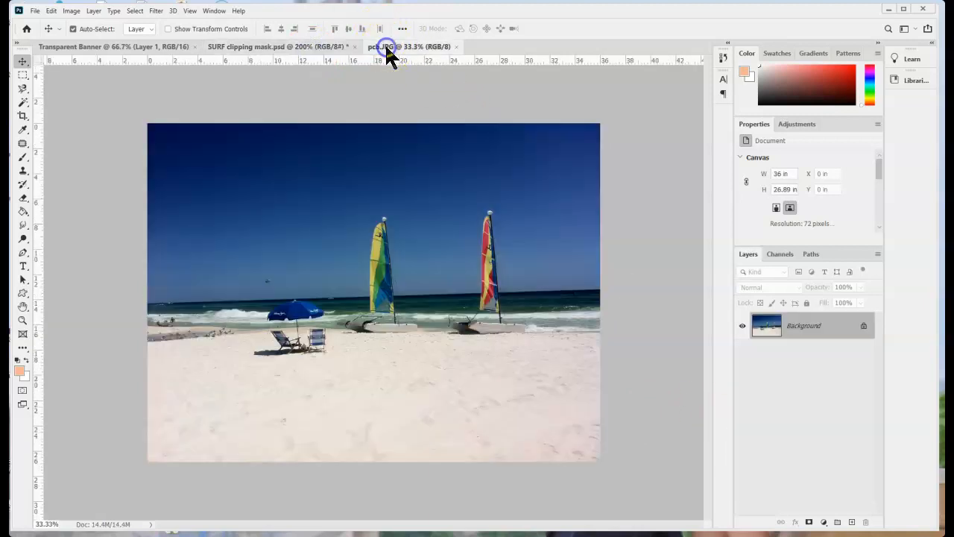
Crop the beach photo to a wide sky-sails-sand strip and select it for moving into the banner
{"action": "left_click", "coordinate": [388, 47]}
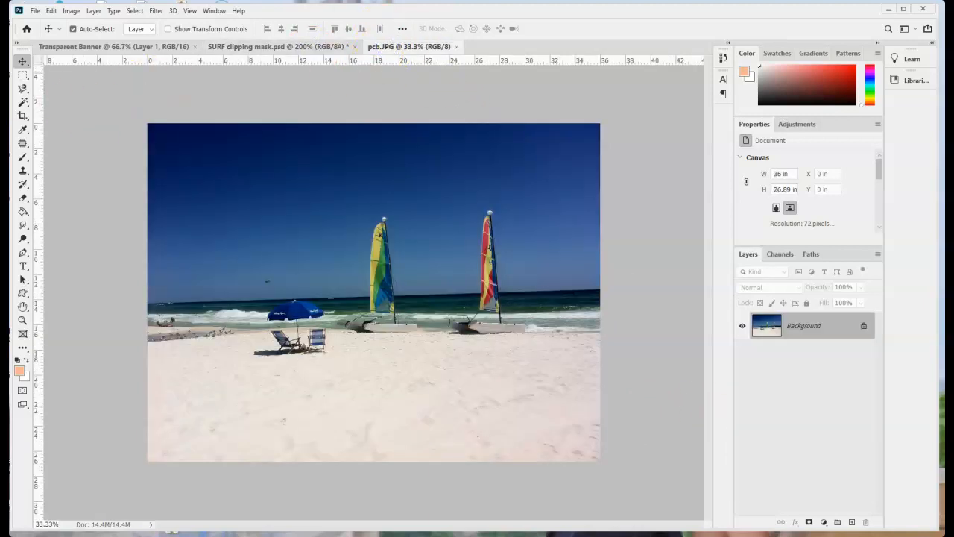
{"action": "left_click", "coordinate": [22, 115]}
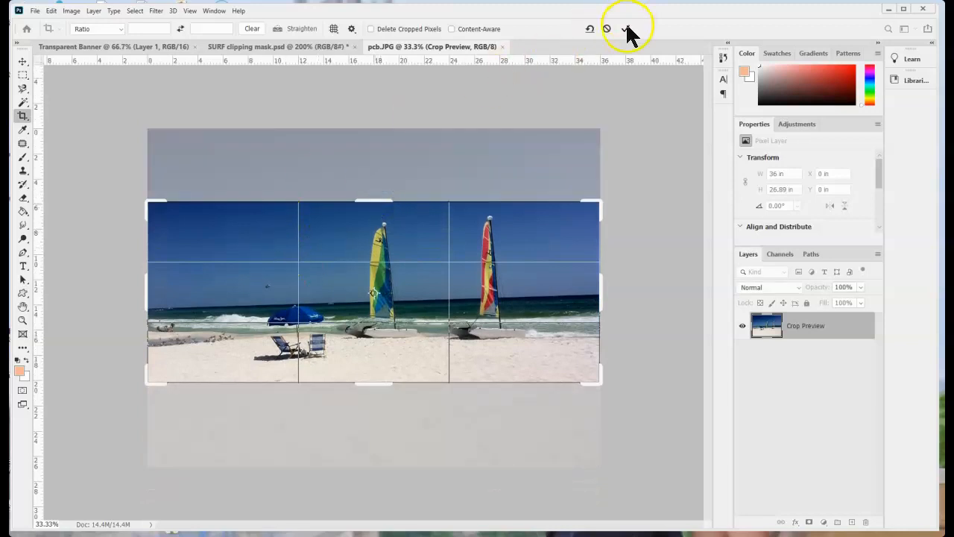
{"action": "left_click", "coordinate": [626, 28]}
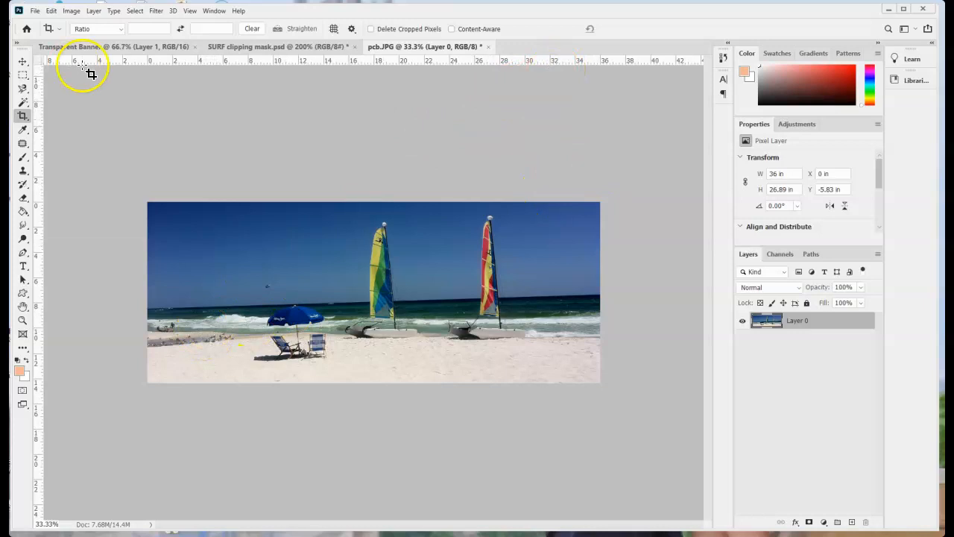
{"action": "left_click", "coordinate": [22, 63]}
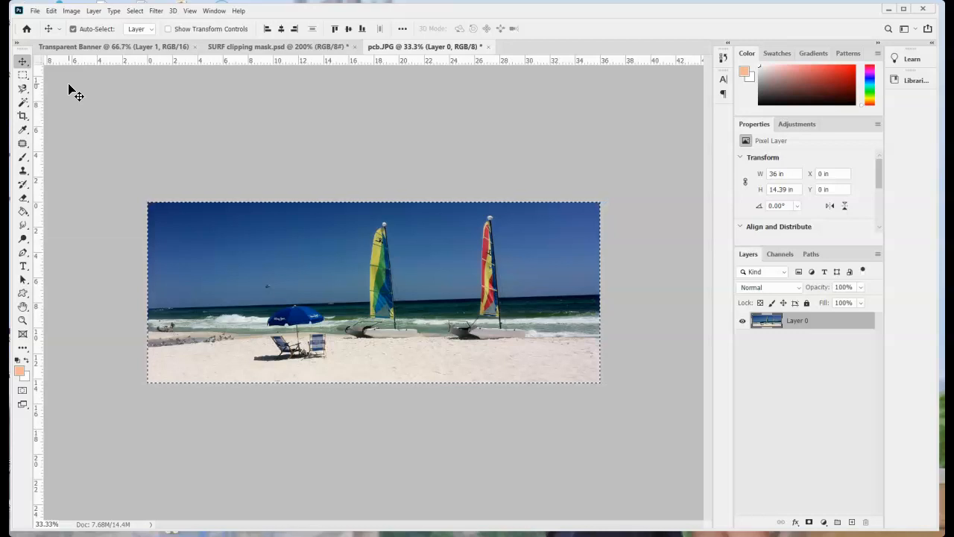
{"action": "left_click", "coordinate": [280, 47]}
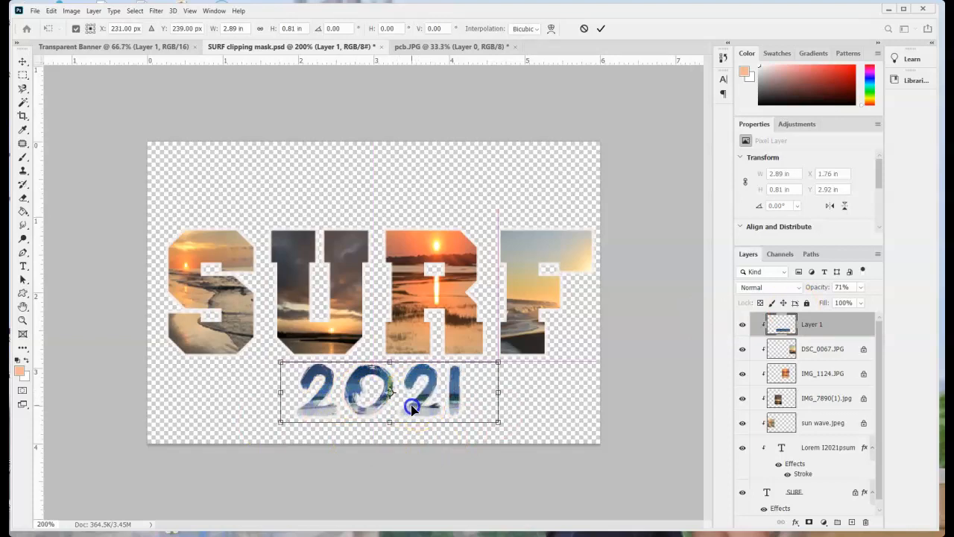
Resize the clipped beach strip so it sits neatly over the 2021 numerals
{"action": "left_click_drag", "start_coordinate": [498, 394], "coordinate": [525, 393]}
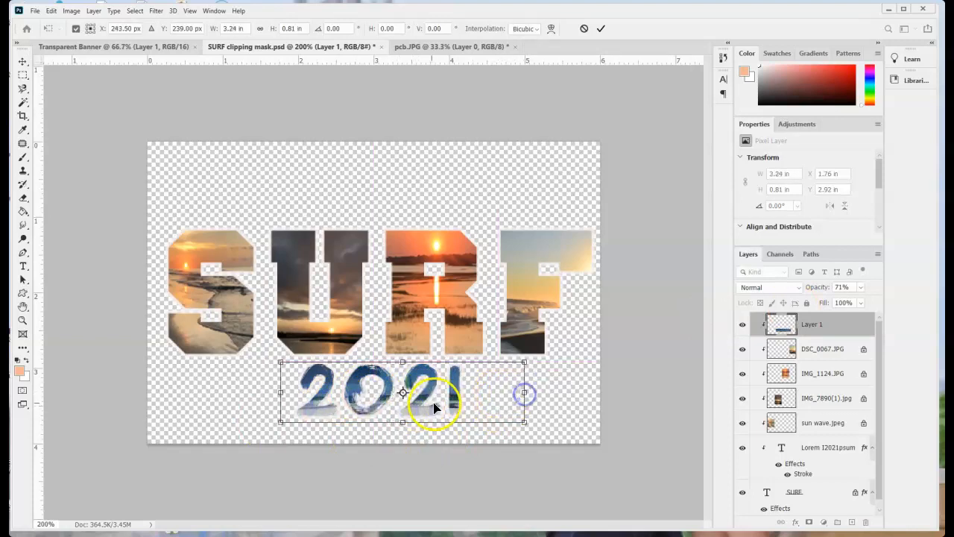
{"action": "left_click_drag", "start_coordinate": [435, 409], "coordinate": [440, 408]}
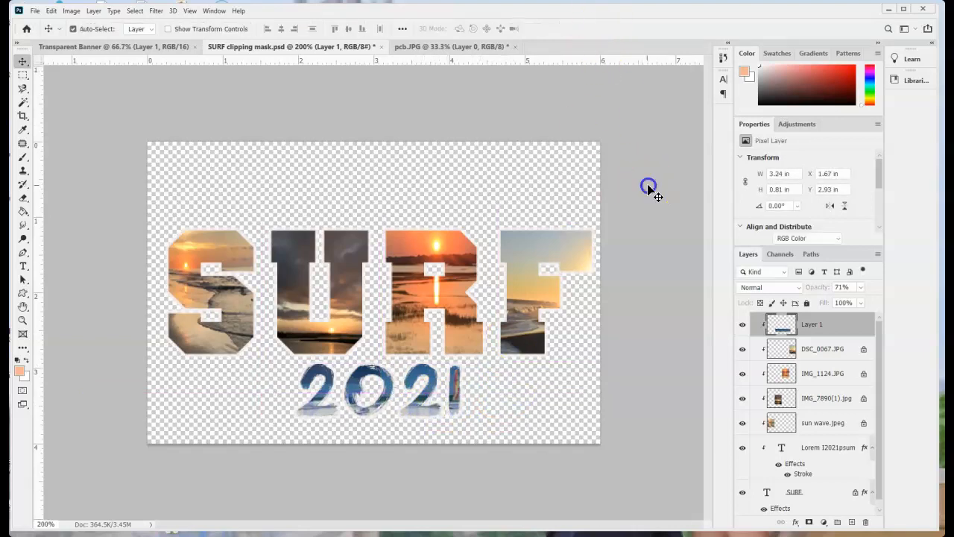
{"action": "left_click", "coordinate": [35, 11]}
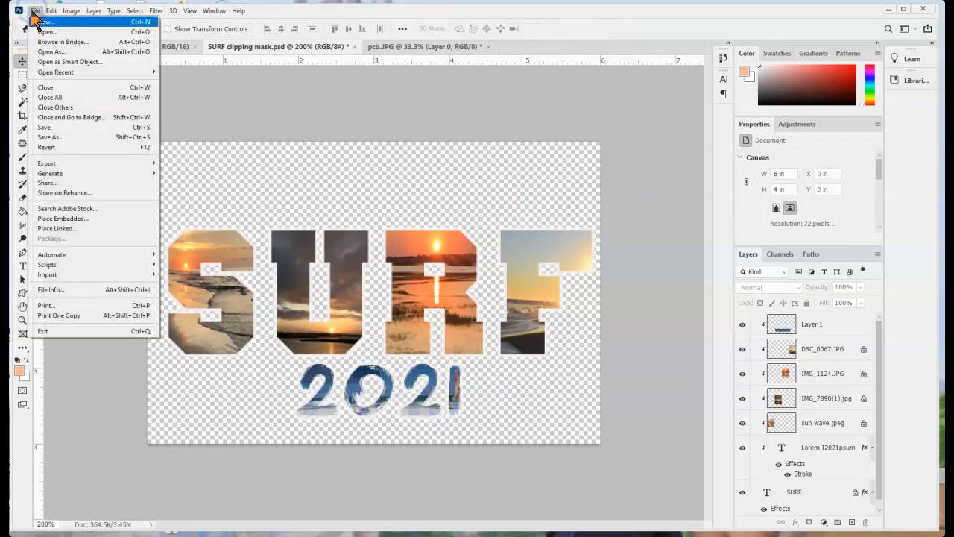
{"action": "left_click", "coordinate": [46, 21]}
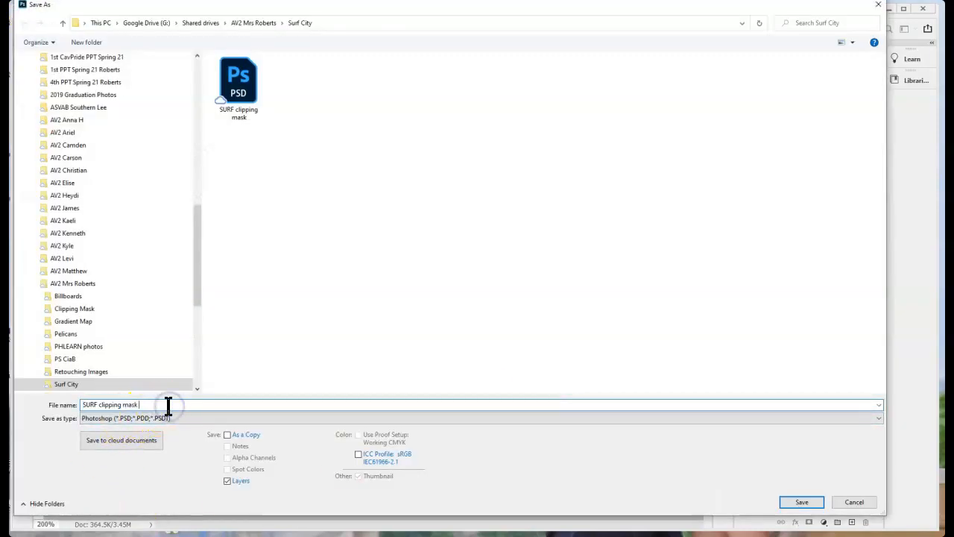
{"action": "left_click", "coordinate": [802, 501]}
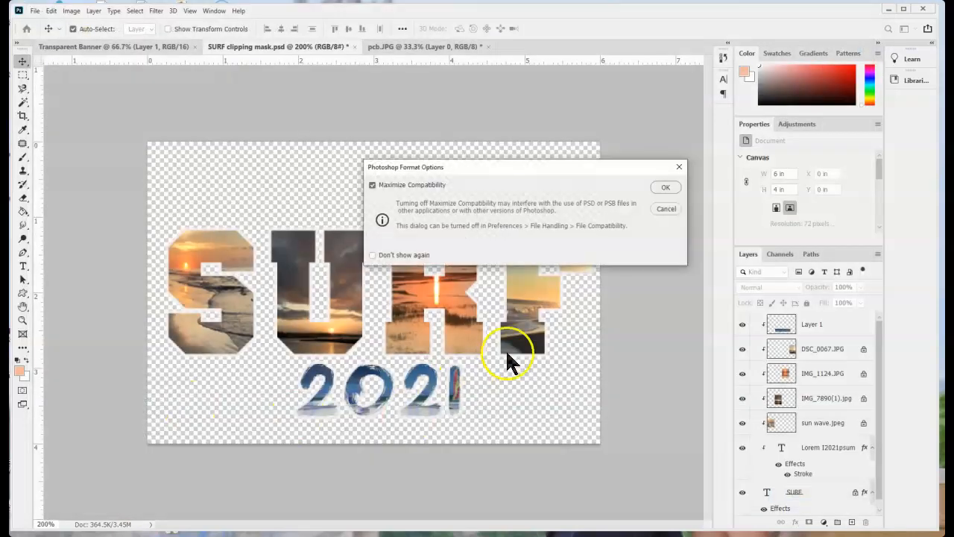
{"action": "left_click", "coordinate": [665, 188]}
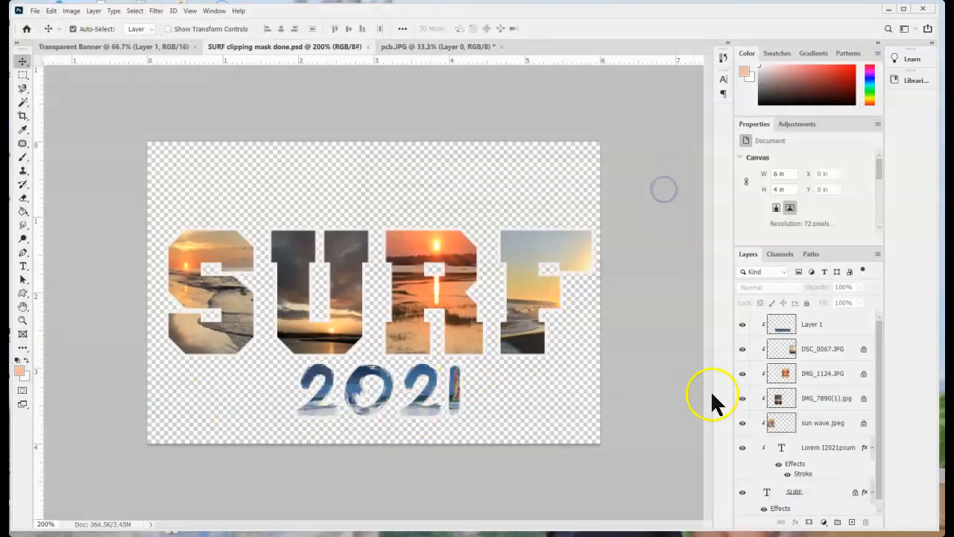
{"action": "left_click", "coordinate": [35, 11]}
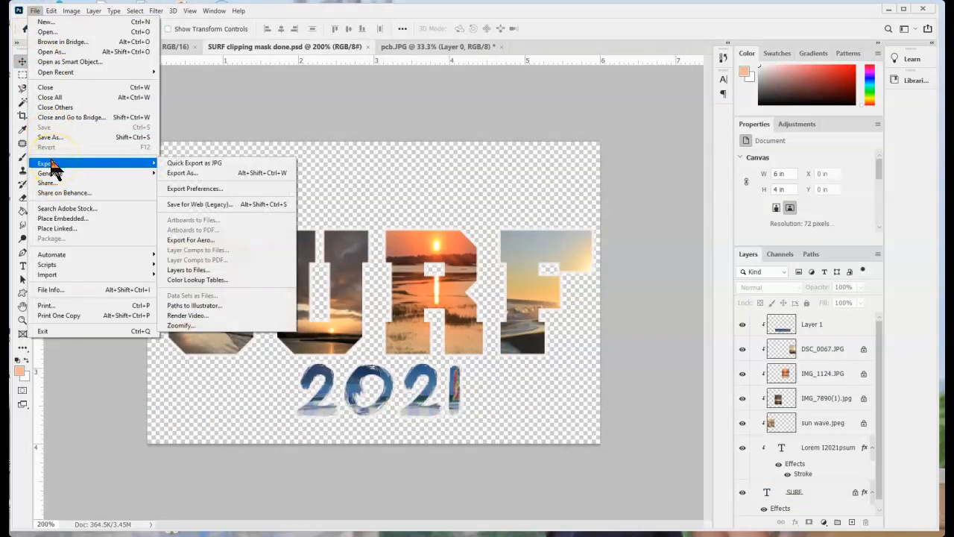
{"action": "mouse_move", "coordinate": [182, 173]}
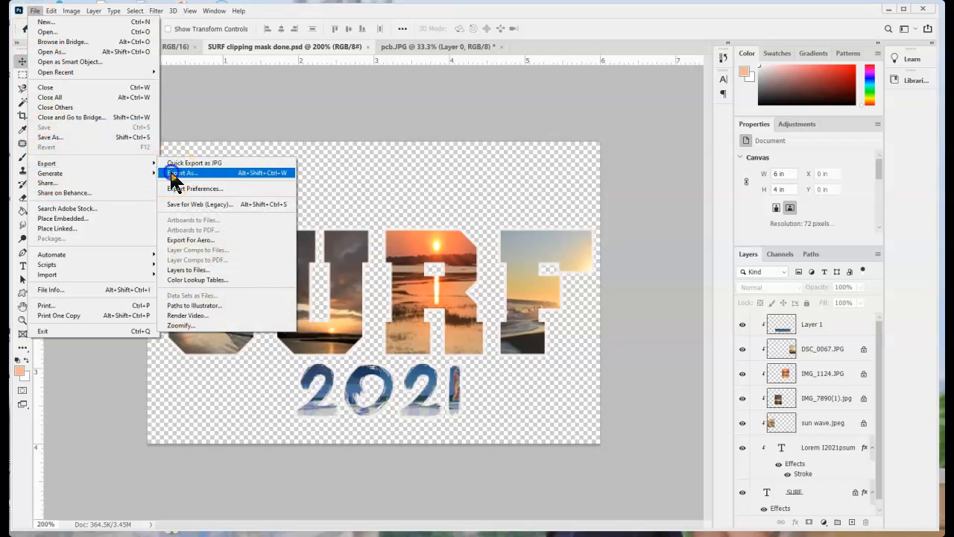
{"action": "left_click", "coordinate": [183, 173]}
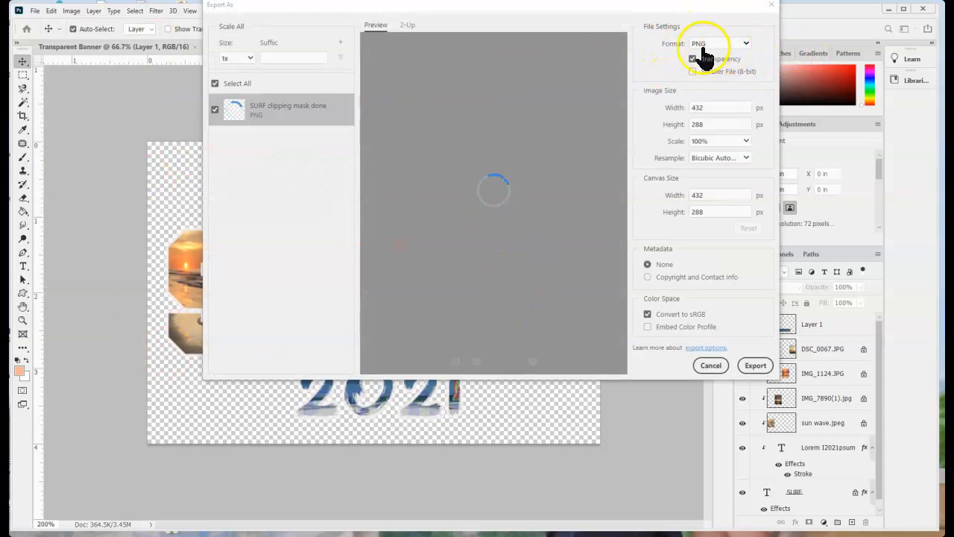
{"action": "left_click", "coordinate": [719, 42]}
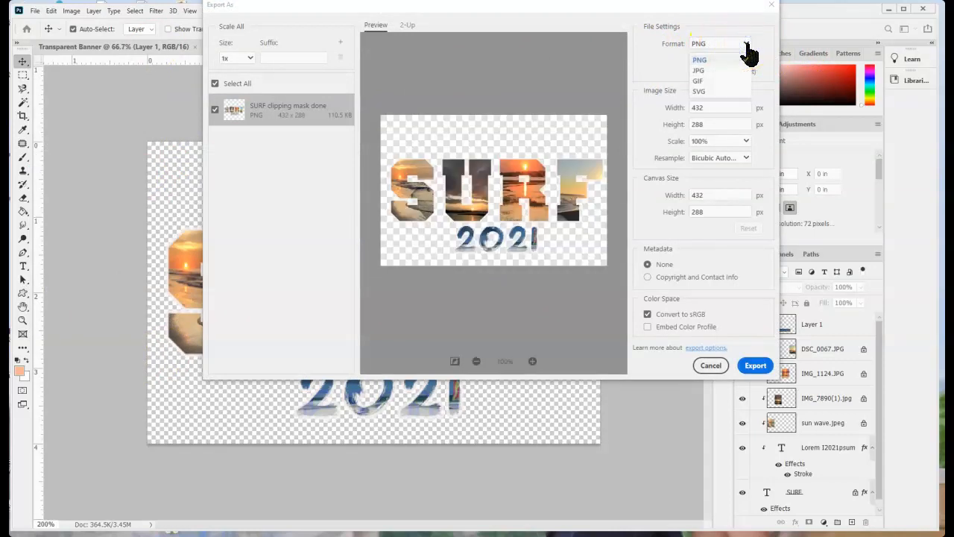
{"action": "left_click", "coordinate": [700, 60]}
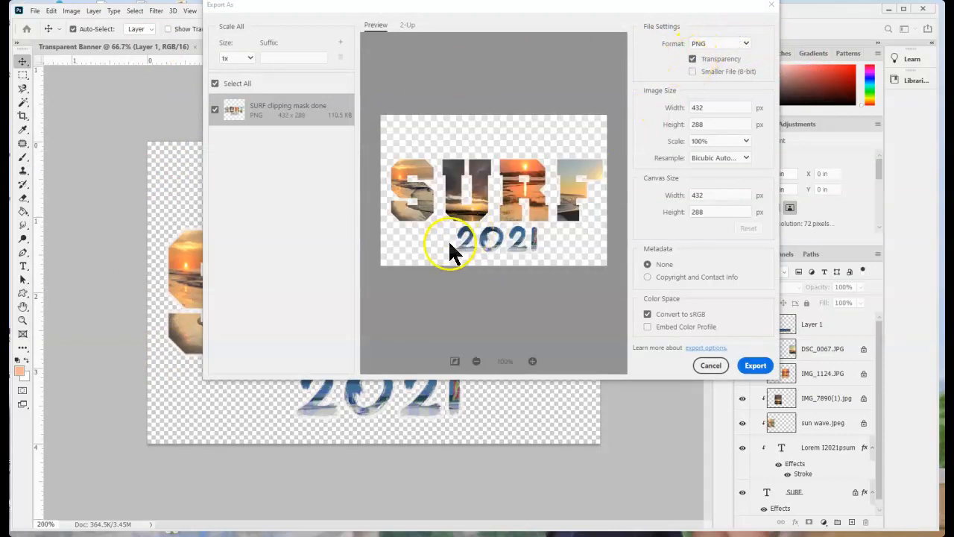
{"action": "left_click", "coordinate": [692, 60]}
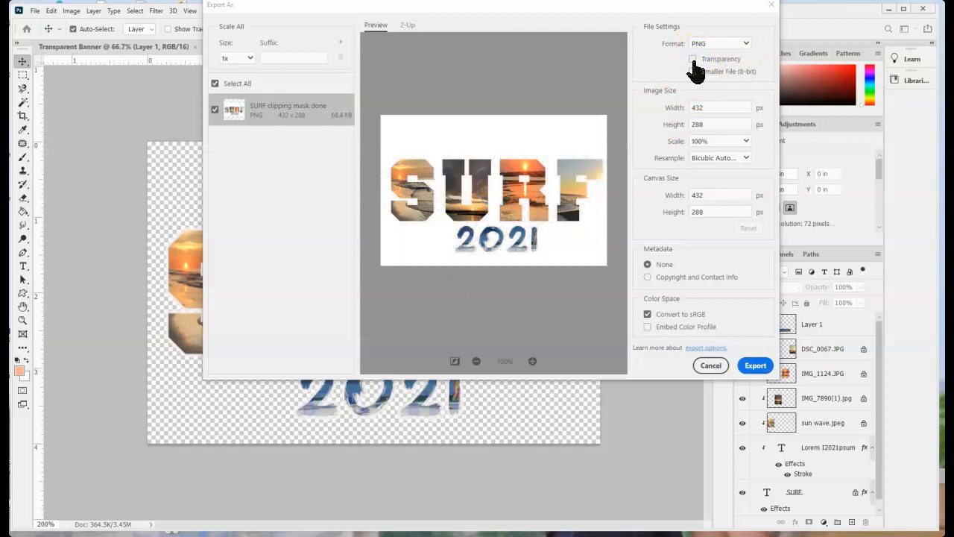
{"action": "left_click", "coordinate": [692, 58]}
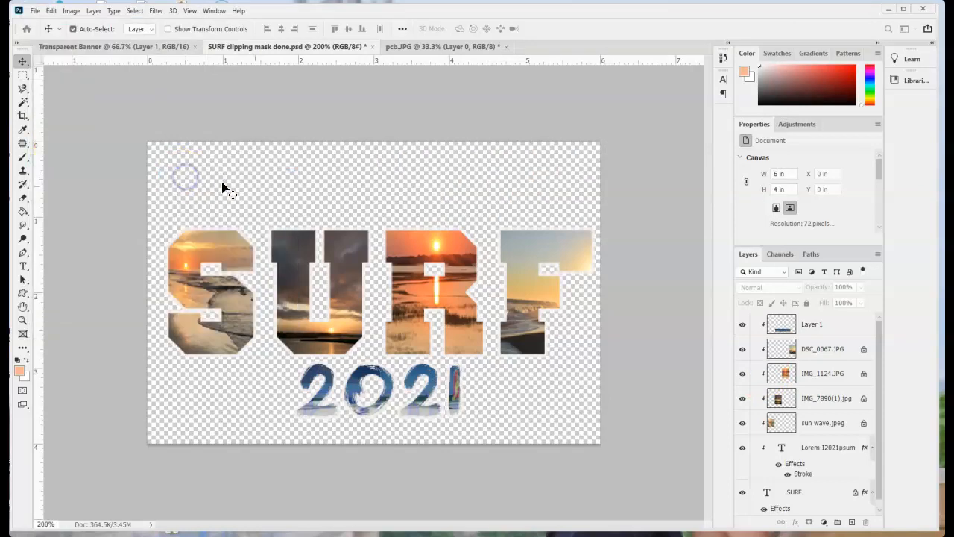
Export an opaque PNG with Copyright and Contact Info, naming the file to mark it not transparent
{"action": "left_click", "coordinate": [35, 11]}
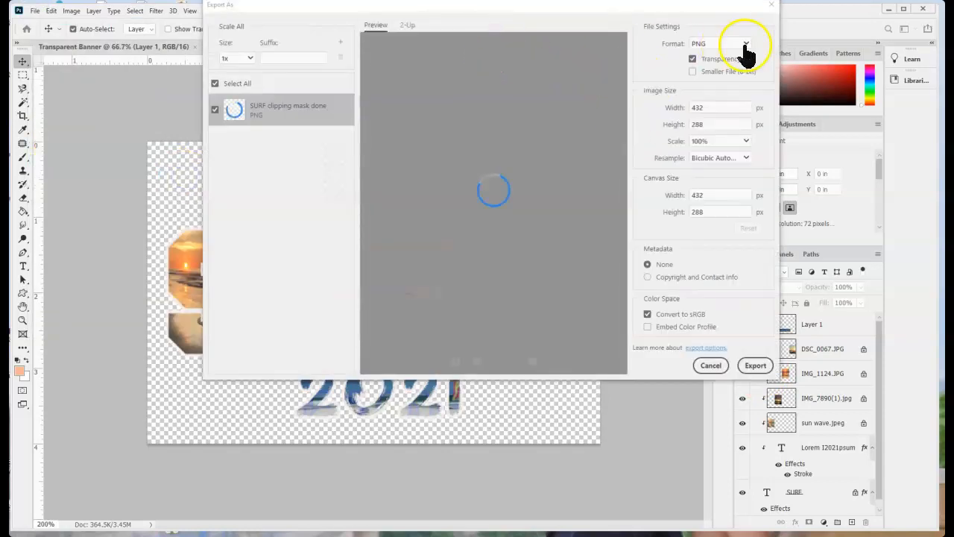
{"action": "mouse_move", "coordinate": [693, 67]}
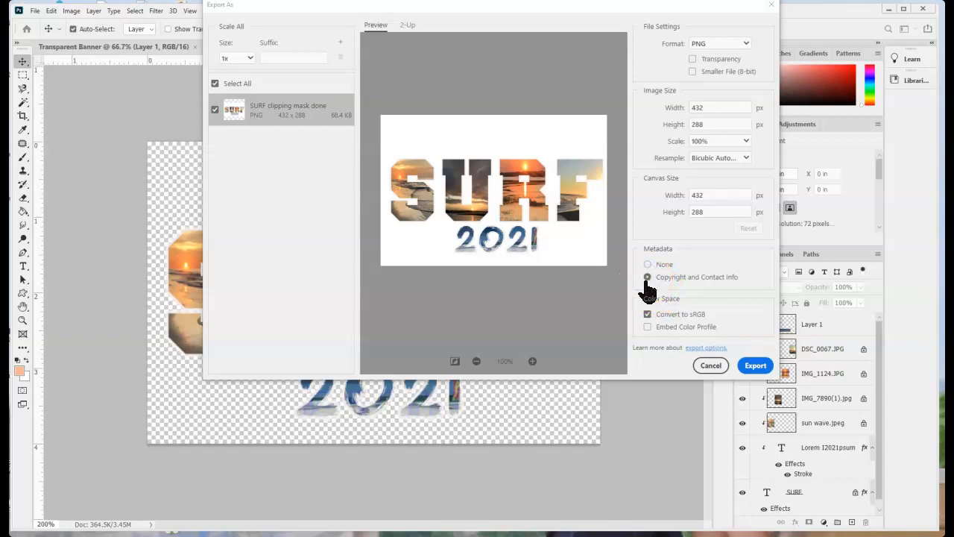
{"action": "left_click", "coordinate": [647, 276]}
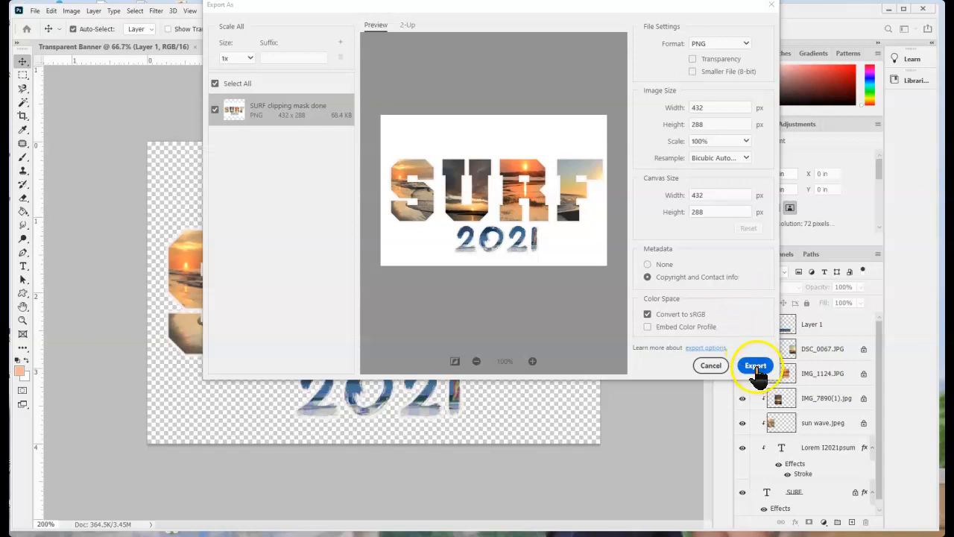
{"action": "left_click", "coordinate": [754, 366]}
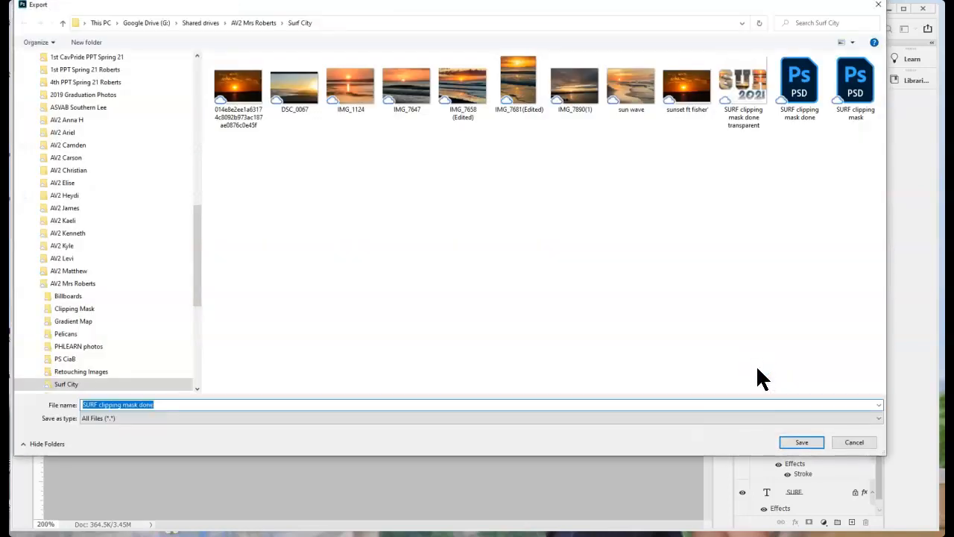
{"action": "left_click", "coordinate": [188, 404]}
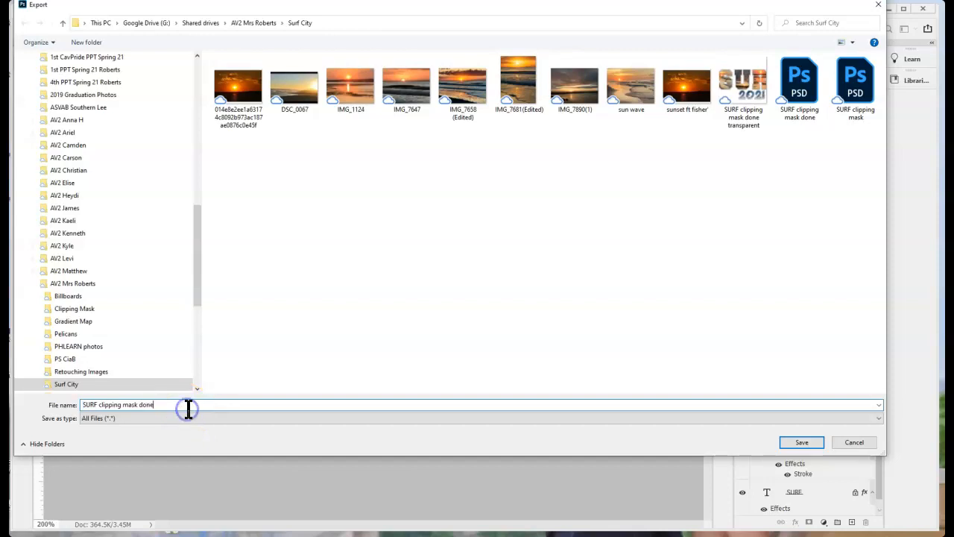
{"action": "type", "text": "not ra"}
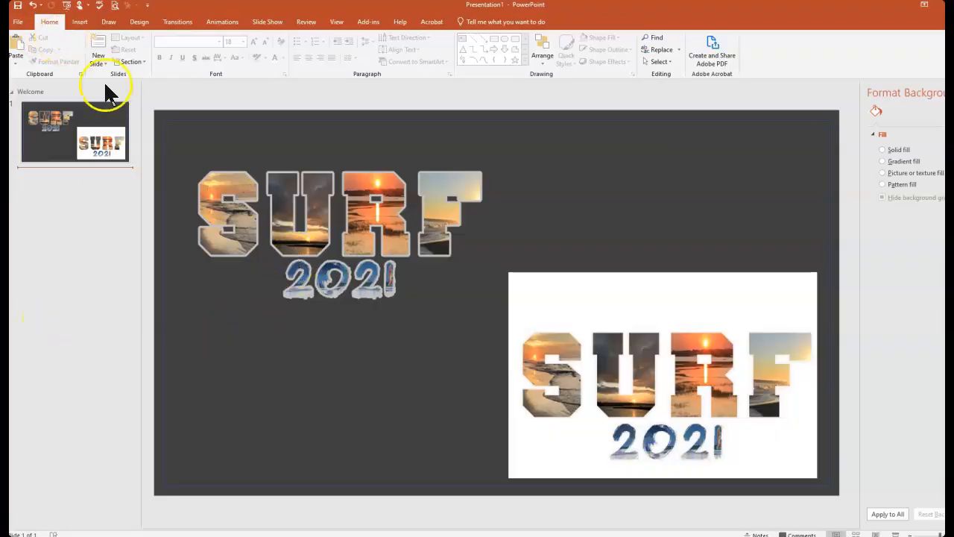
Select the white-background banner copy on the dark slide to compare it with the transparent one
{"action": "left_click", "coordinate": [295, 261]}
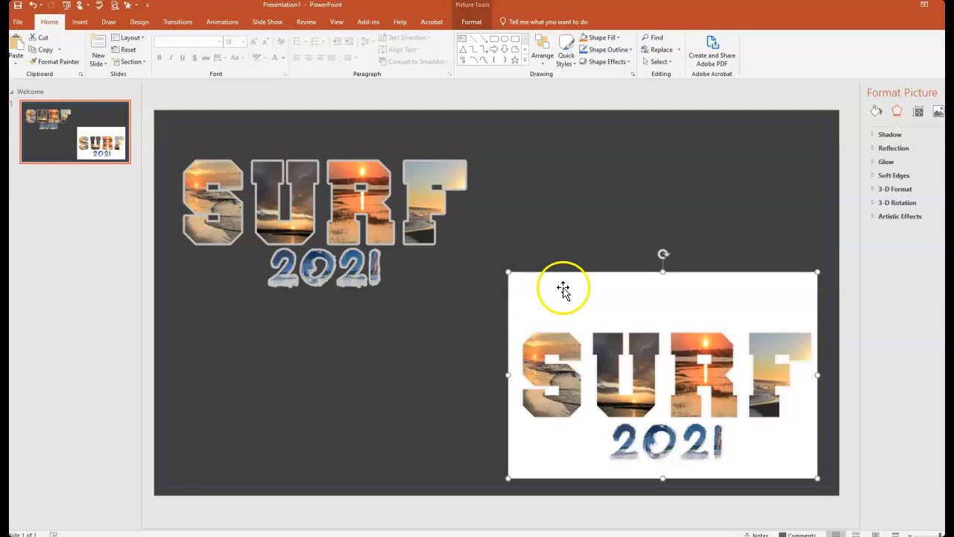
{"action": "mouse_move", "coordinate": [569, 438]}
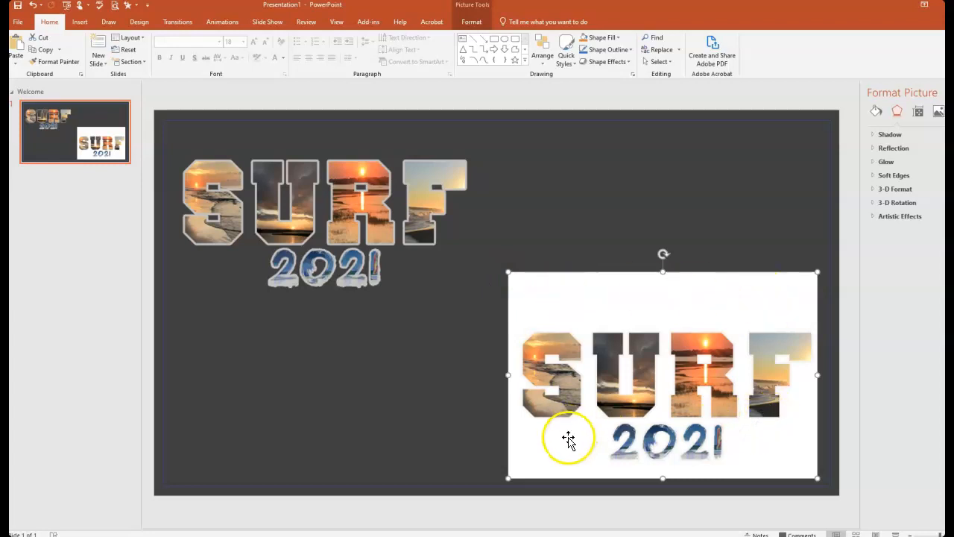
{"action": "mouse_move", "coordinate": [516, 480]}
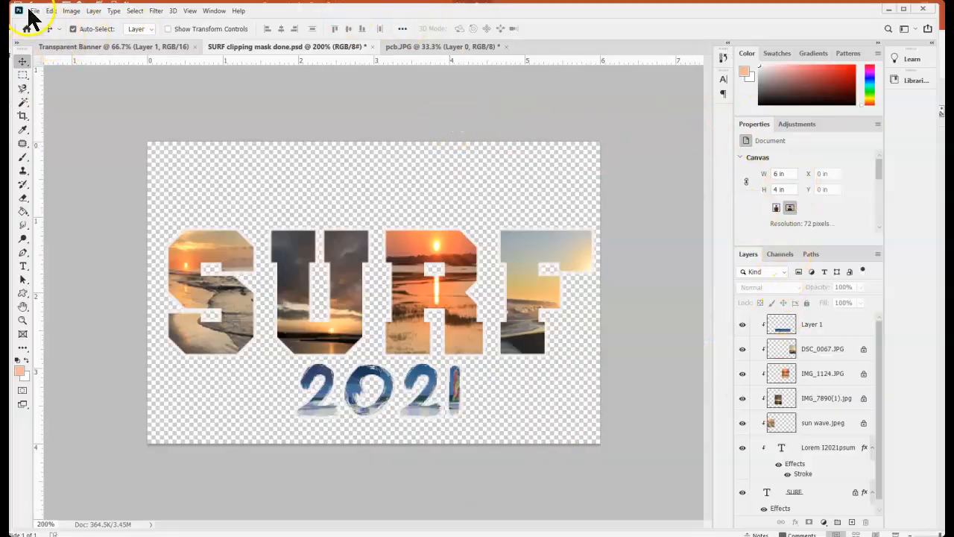
Set Export As to PNG with Transparency on and proceed to the Surf City save location
{"action": "left_click", "coordinate": [34, 11]}
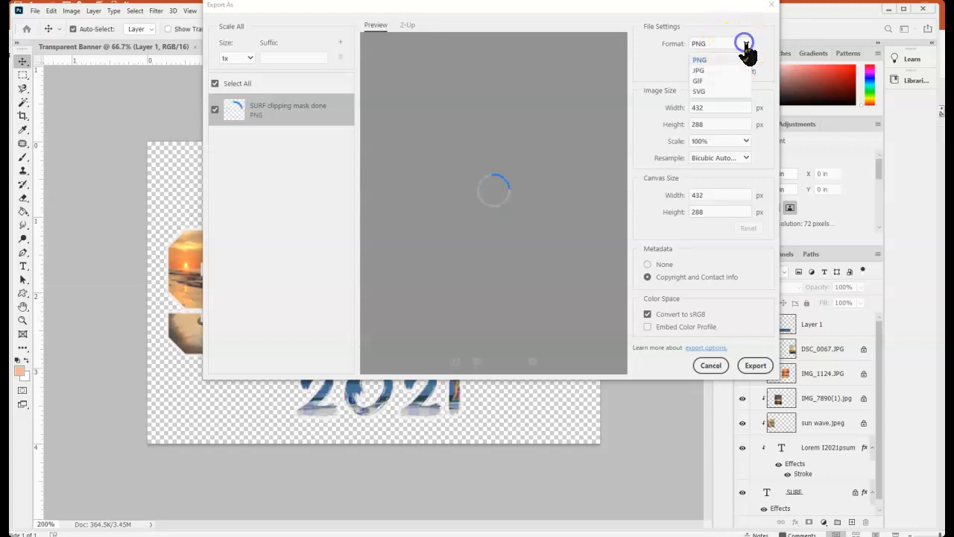
{"action": "left_click", "coordinate": [698, 70]}
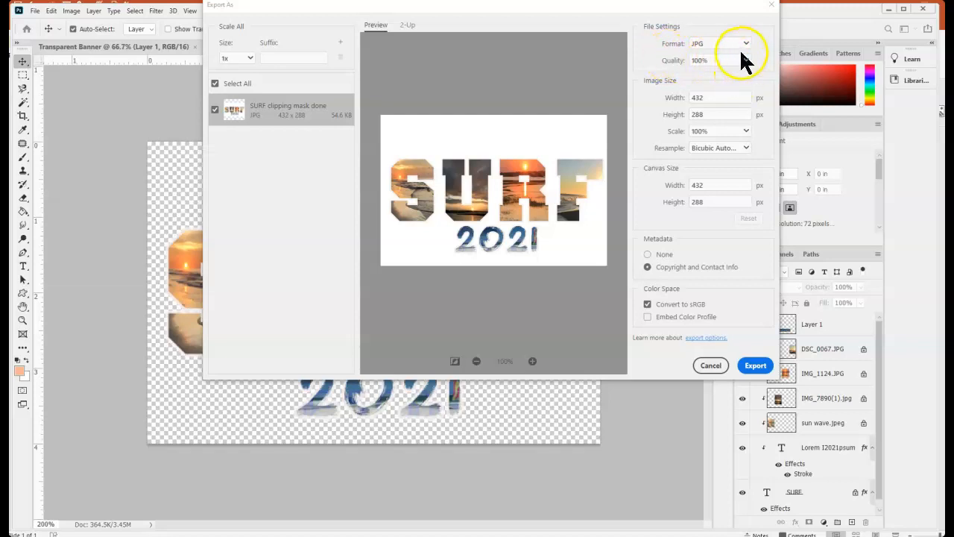
{"action": "left_click", "coordinate": [722, 42]}
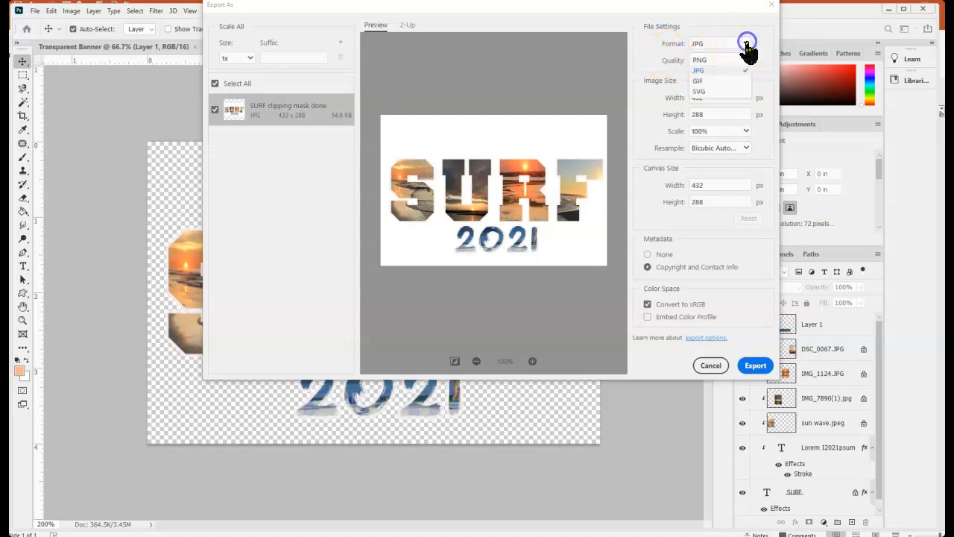
{"action": "left_click", "coordinate": [698, 70]}
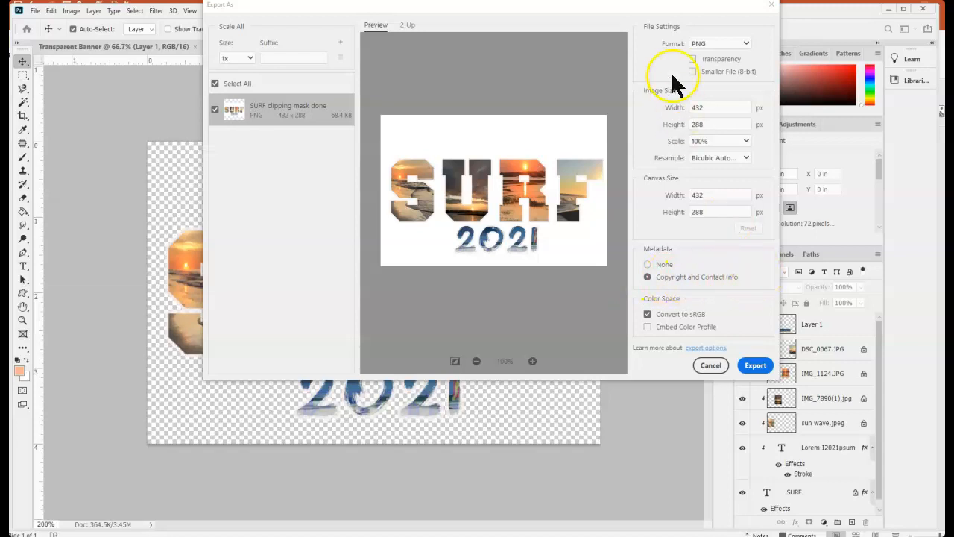
{"action": "left_click", "coordinate": [692, 59]}
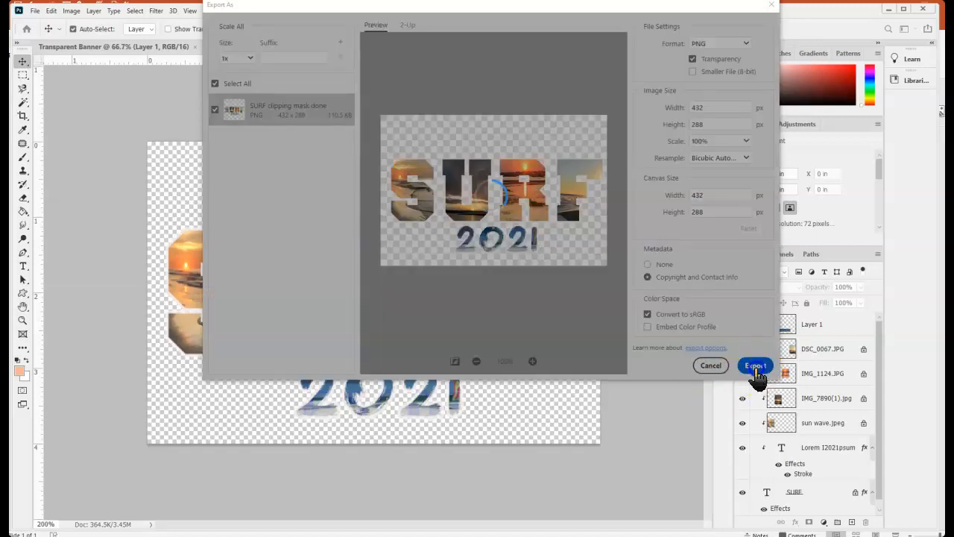
{"action": "left_click", "coordinate": [754, 366]}
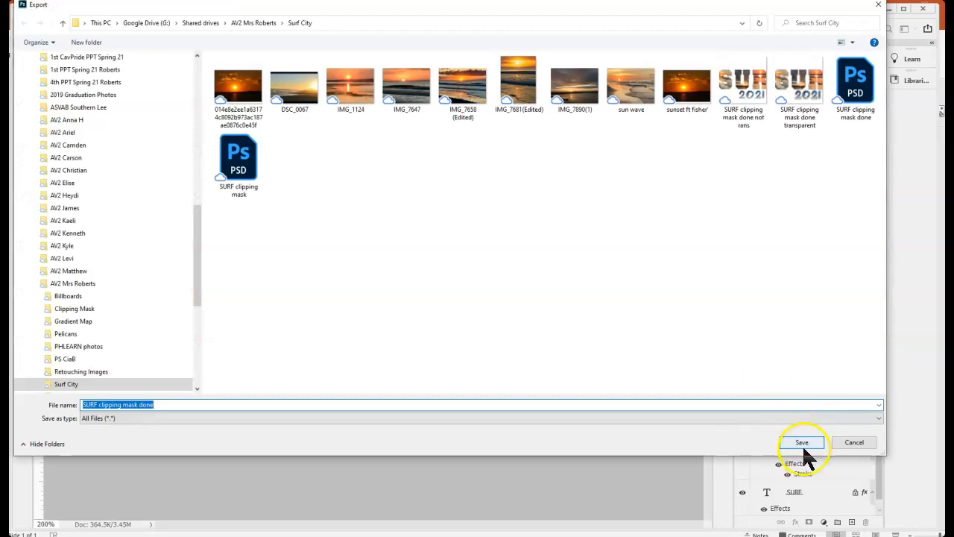
Save the transparent PNG and return to the layered SURF 2021 banner document
{"action": "left_click", "coordinate": [802, 442]}
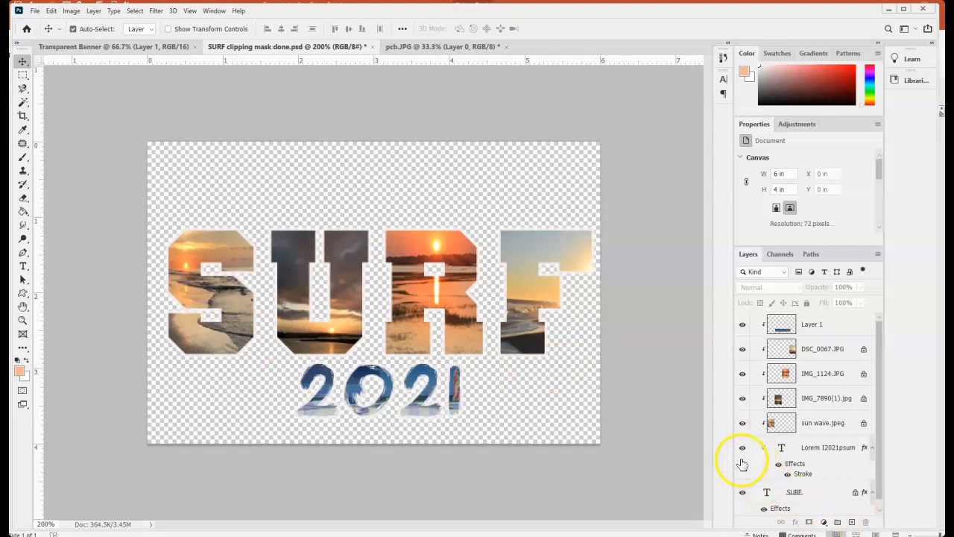
{"action": "left_click", "coordinate": [742, 492]}
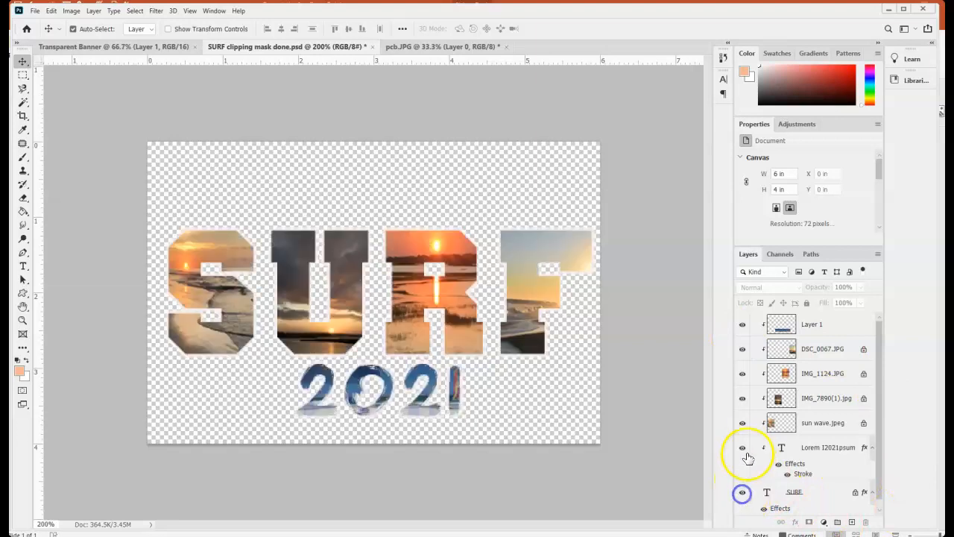